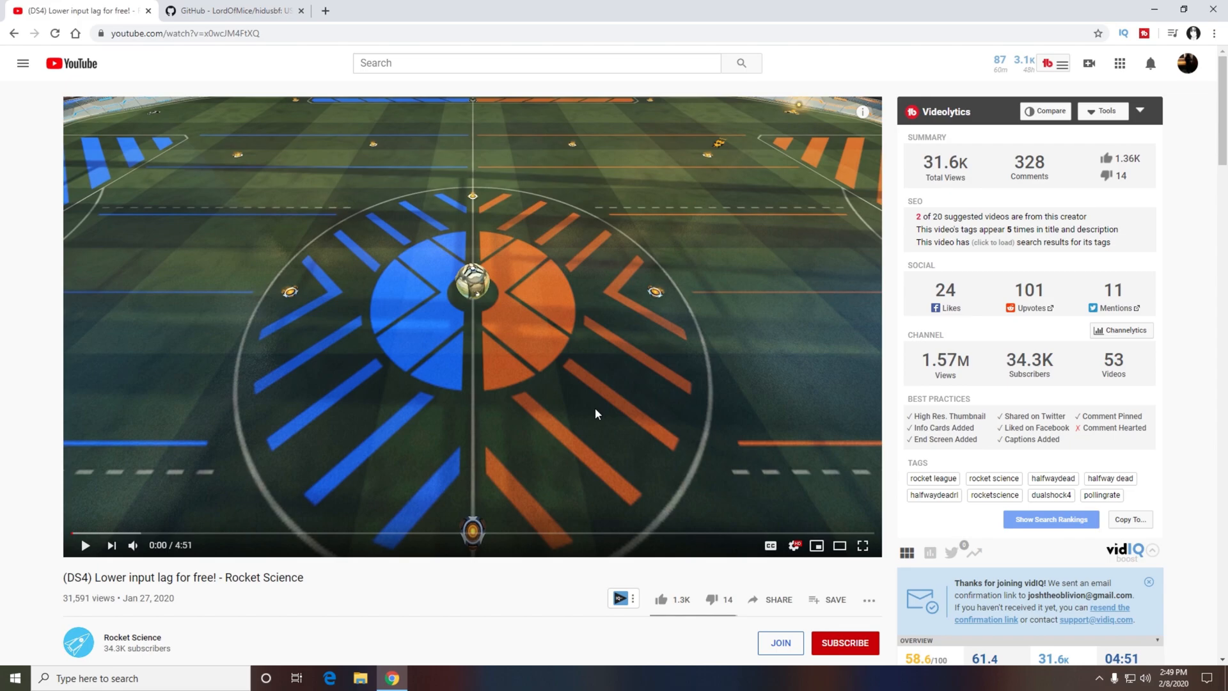
Step: Locate hidusbf.zip in the LordOfMice hidusbf repository file list
{"action": "scroll", "scroll_direction": "down", "scroll_amount": 3}
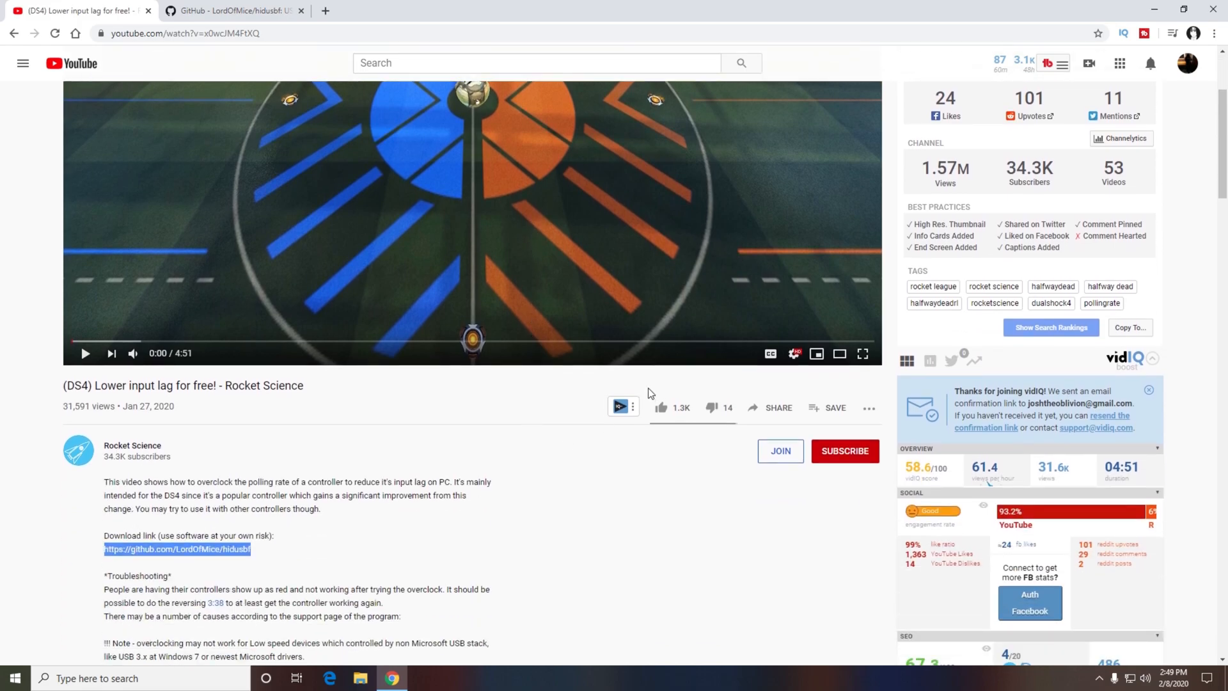
{"action": "mouse_move", "coordinate": [609, 354]}
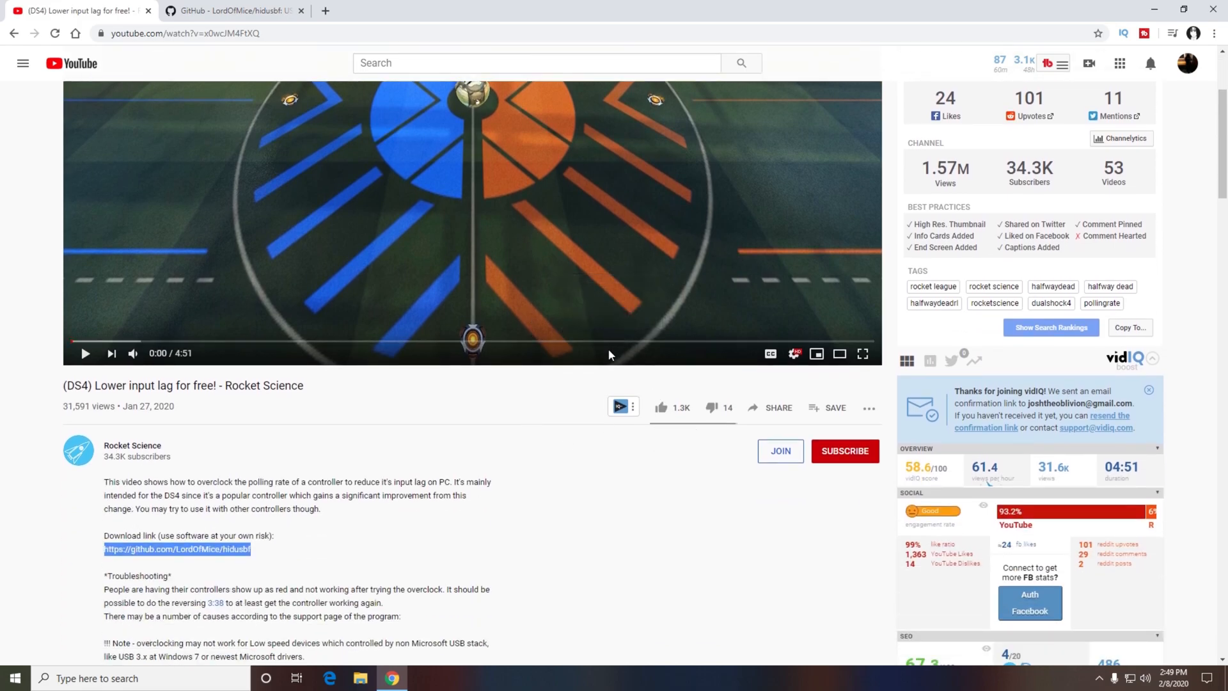
{"action": "mouse_move", "coordinate": [595, 386]}
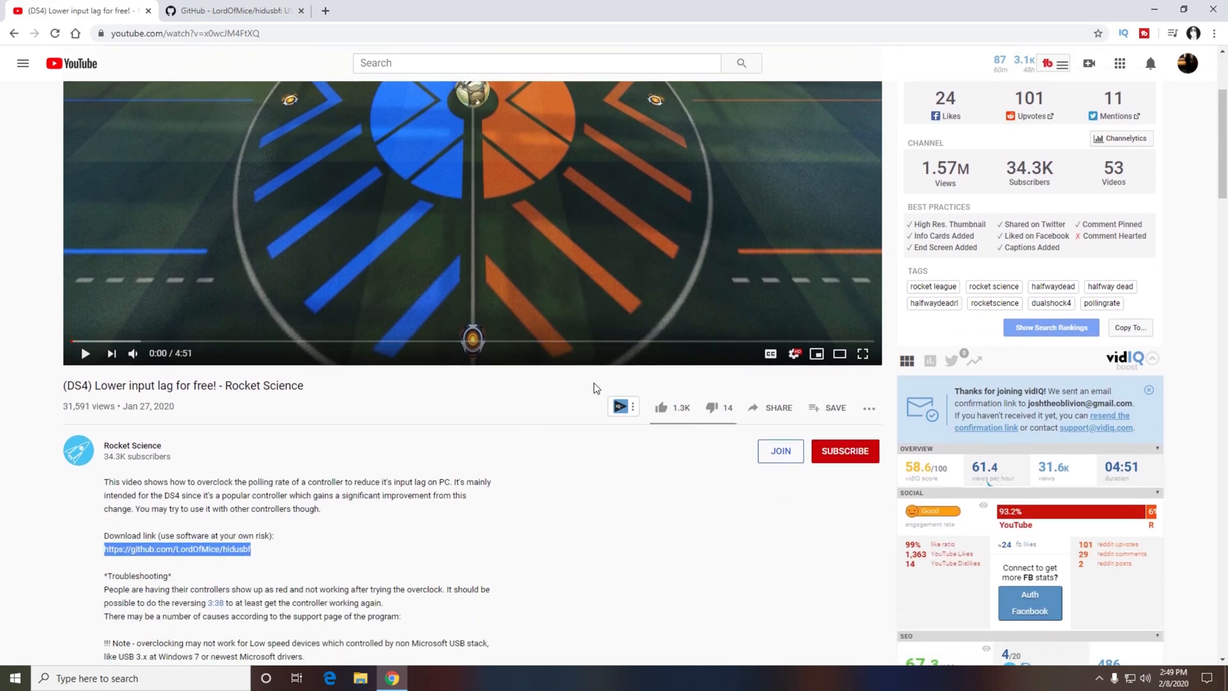
{"action": "mouse_move", "coordinate": [584, 399]}
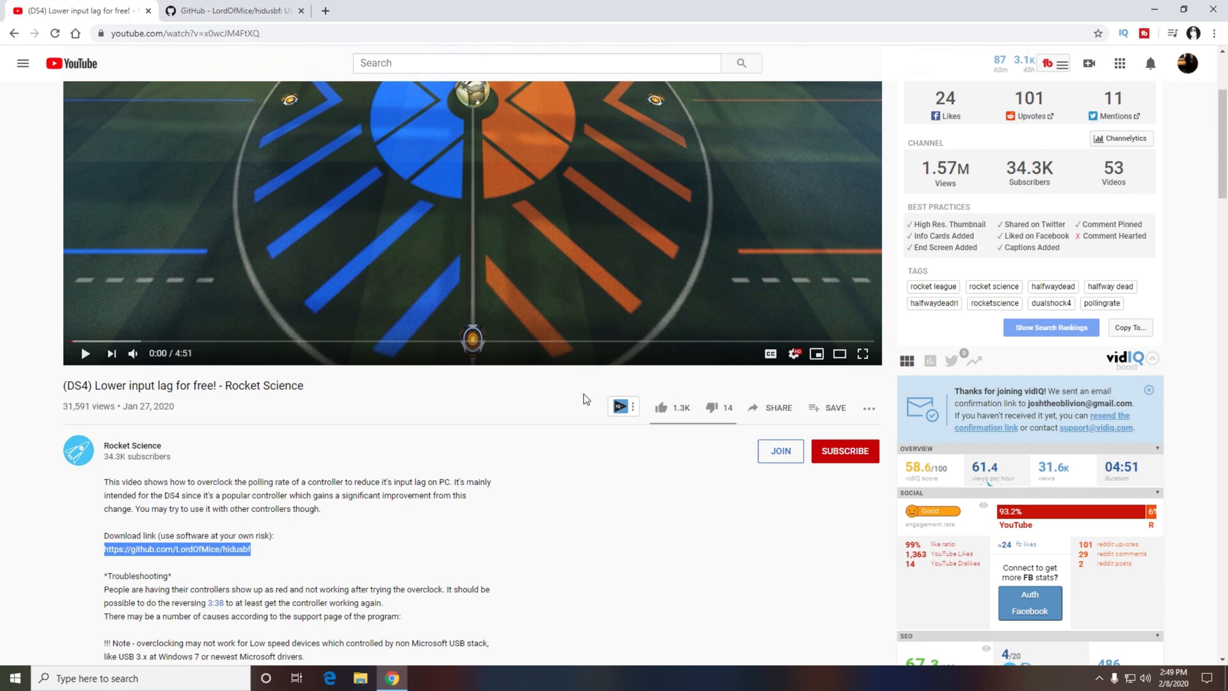
{"action": "mouse_move", "coordinate": [577, 407]}
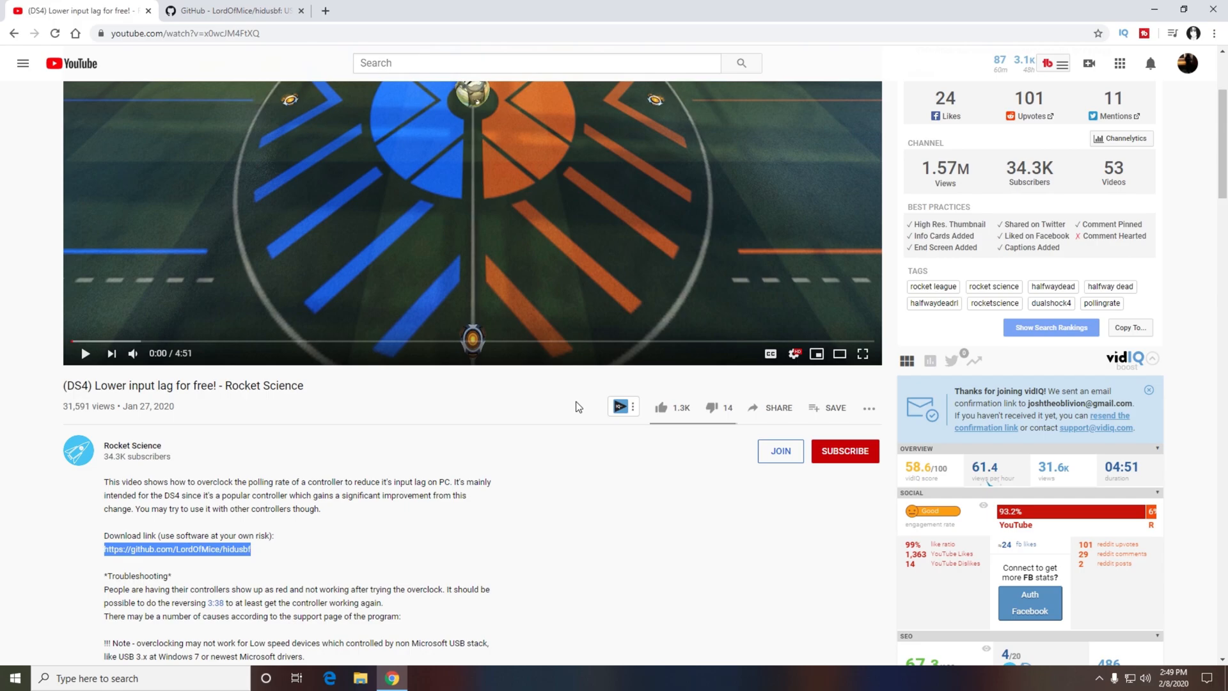
{"action": "scroll", "scroll_direction": "down", "scroll_amount": 3}
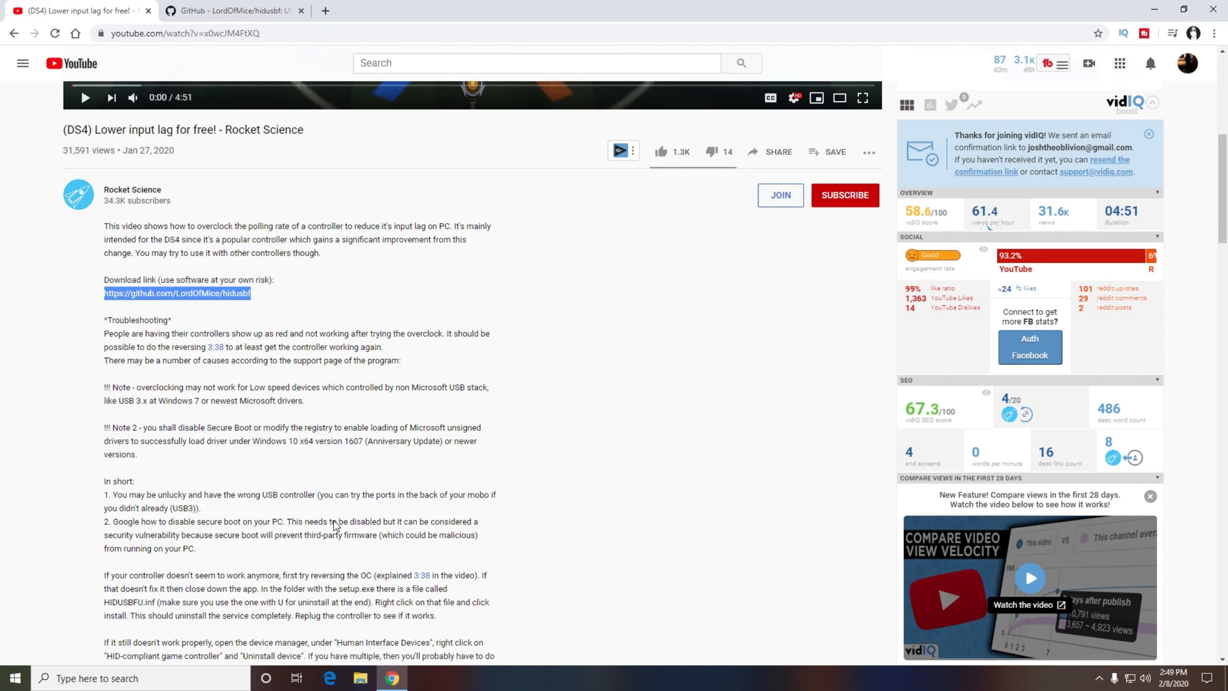
{"action": "mouse_move", "coordinate": [338, 517]}
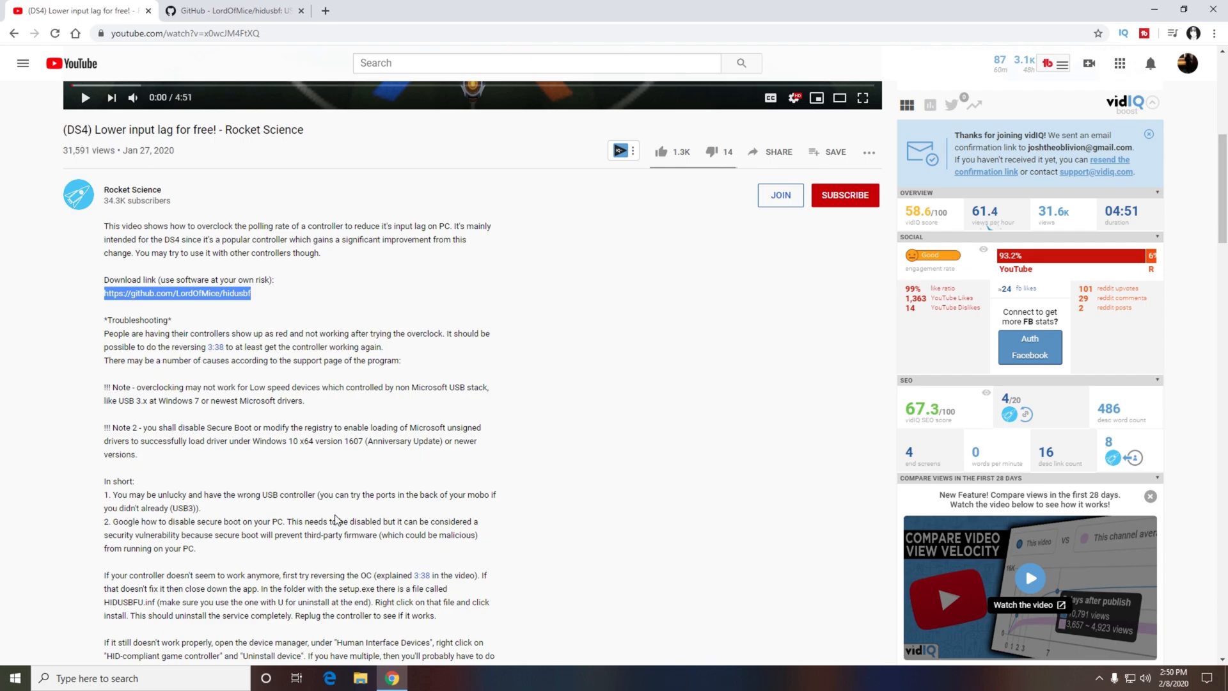
{"action": "scroll", "scroll_direction": "down", "scroll_amount": 3}
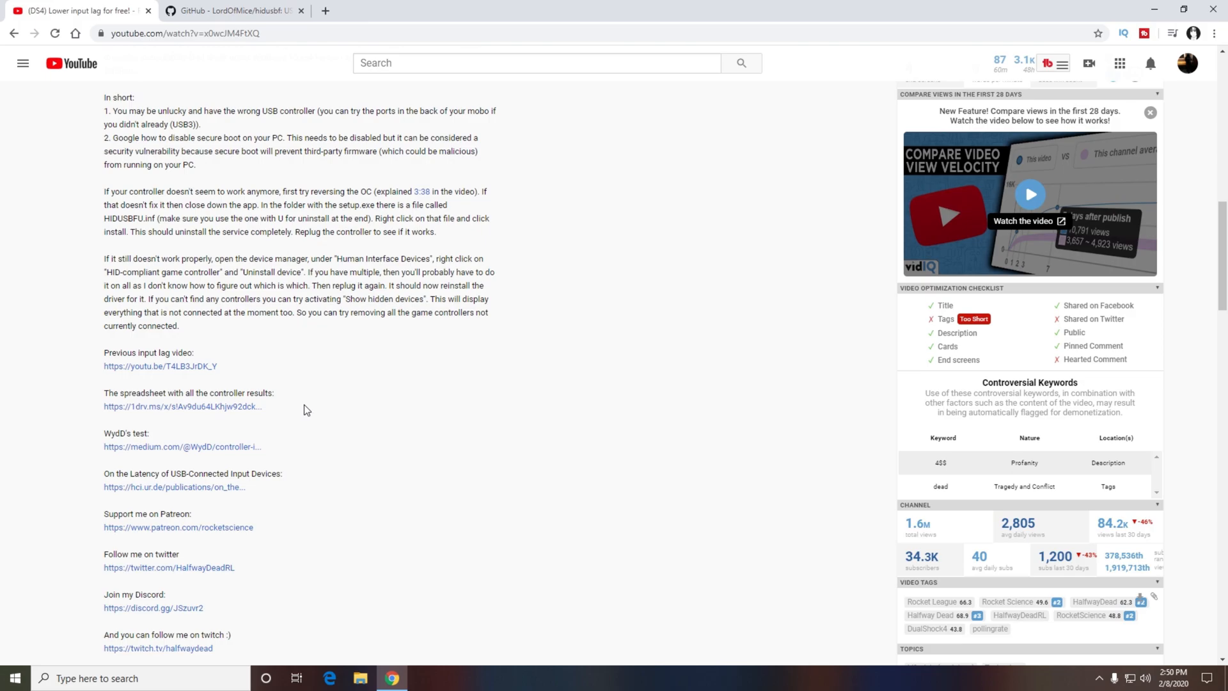
{"action": "mouse_move", "coordinate": [425, 397]}
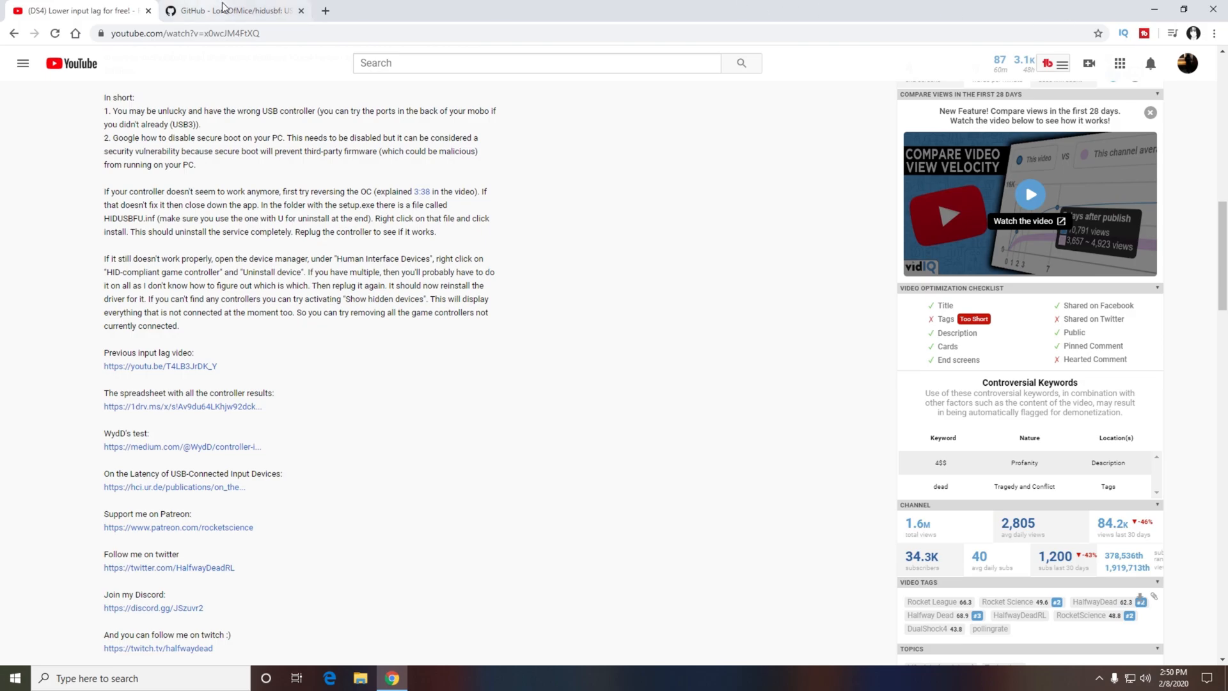
{"action": "left_click", "coordinate": [237, 11]}
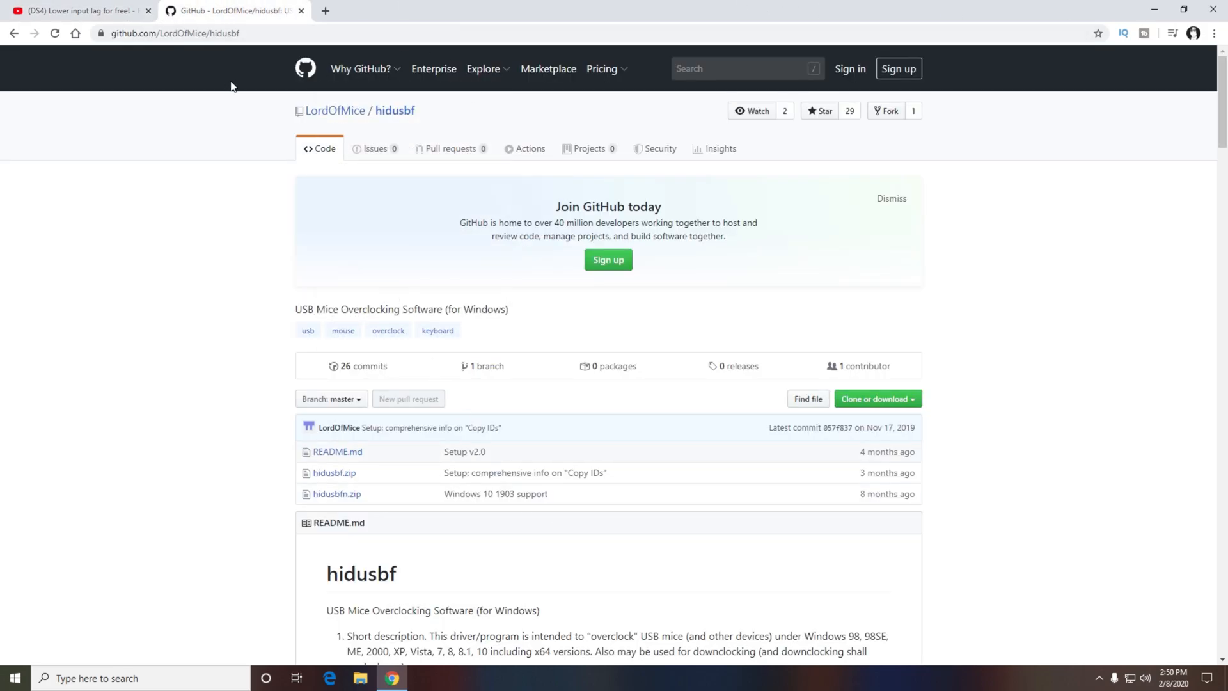
{"action": "mouse_move", "coordinate": [215, 5]}
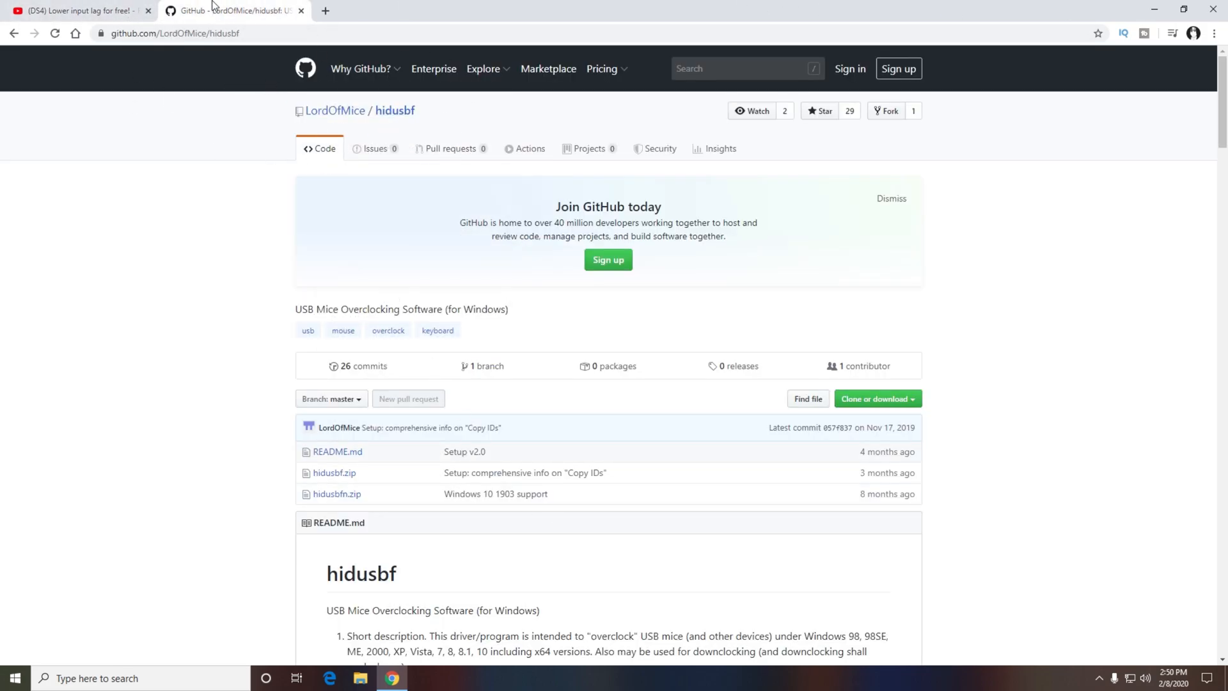
{"action": "mouse_move", "coordinate": [259, 54]}
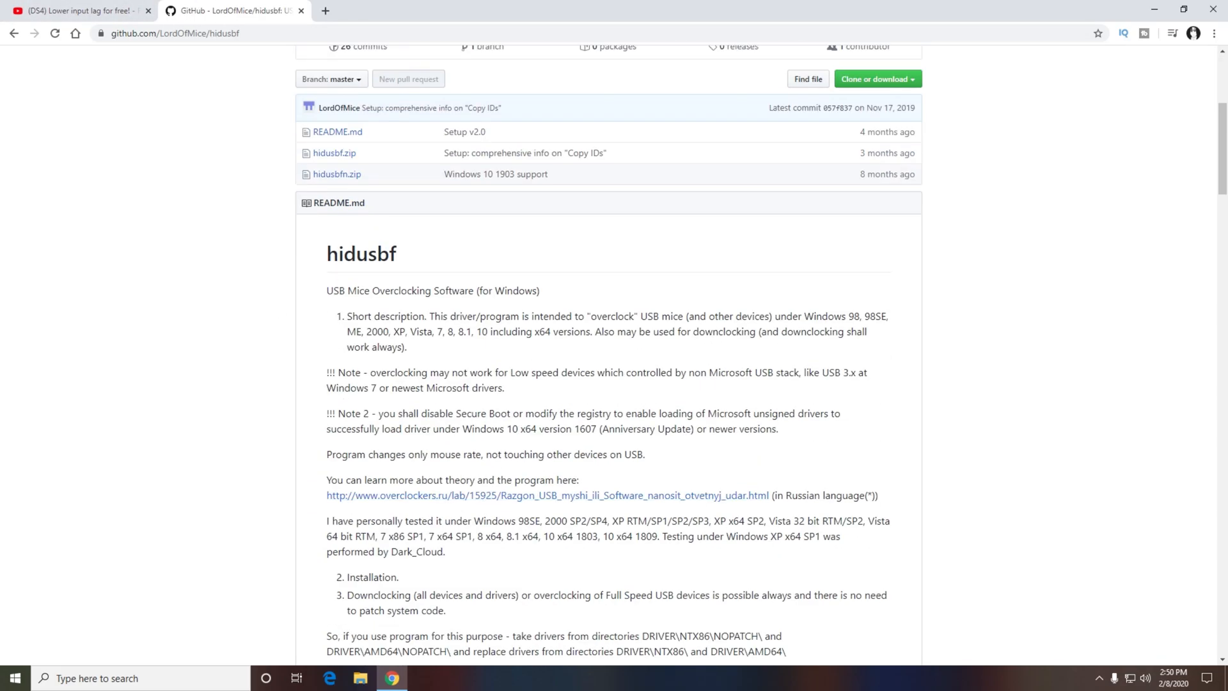
{"action": "scroll", "scroll_direction": "down", "scroll_amount": 3}
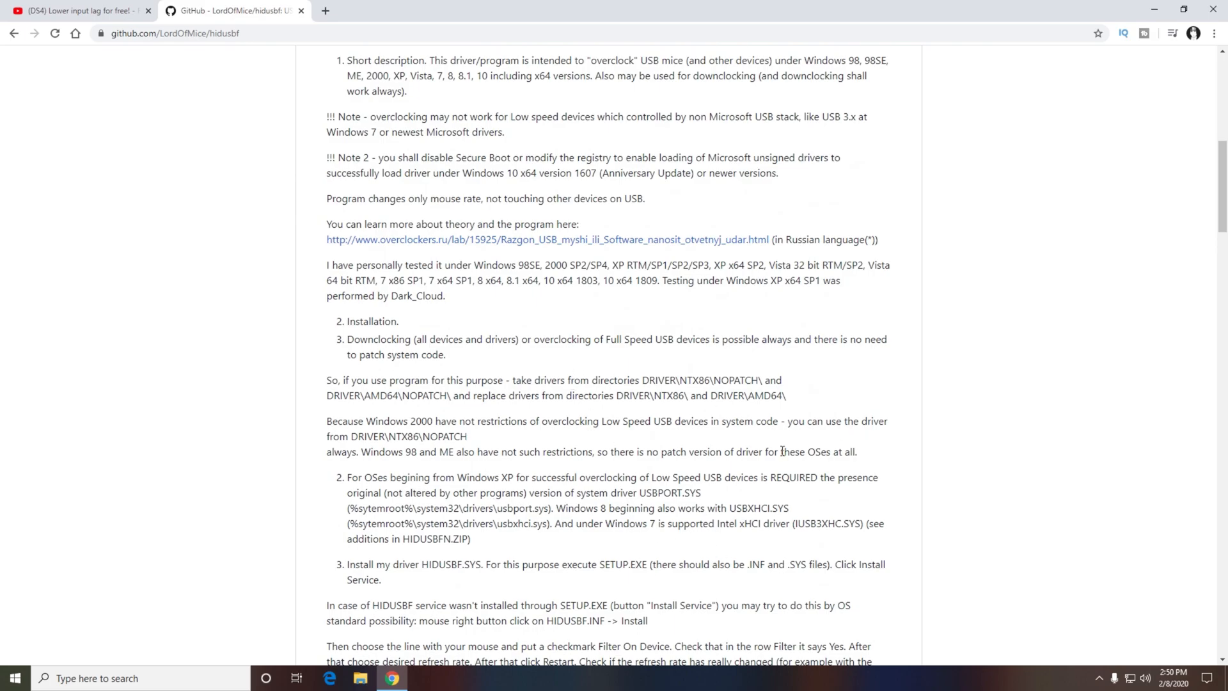
{"action": "mouse_move", "coordinate": [589, 421]}
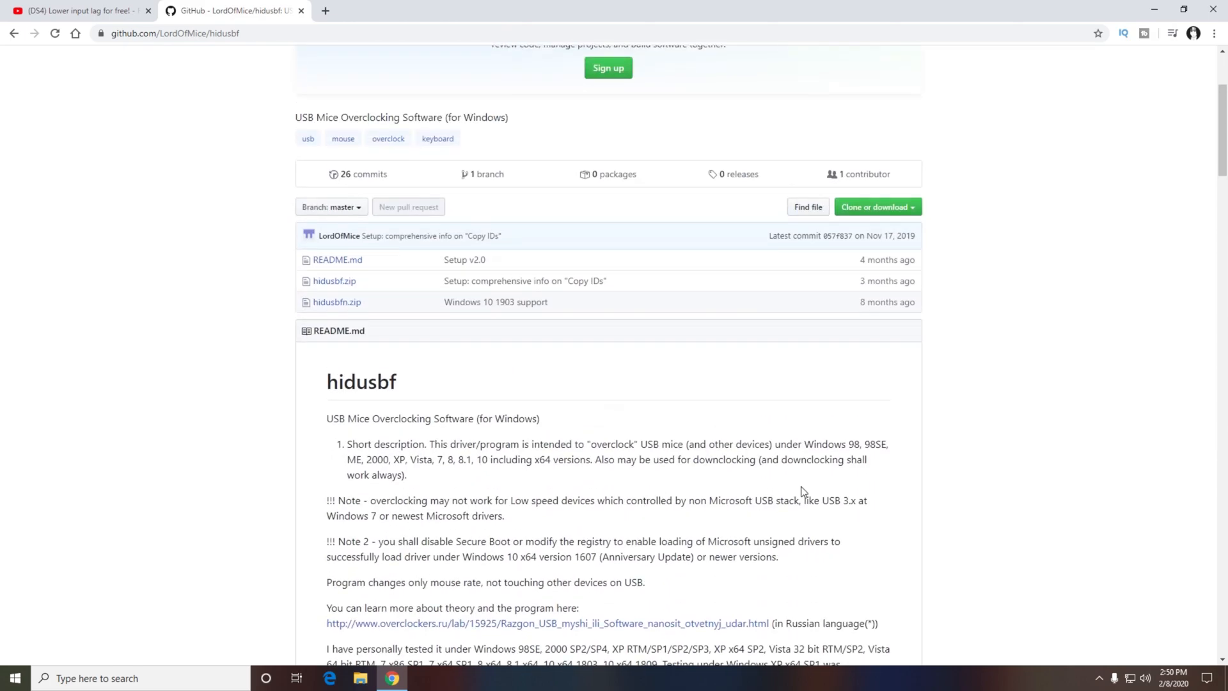
{"action": "mouse_move", "coordinate": [335, 280]}
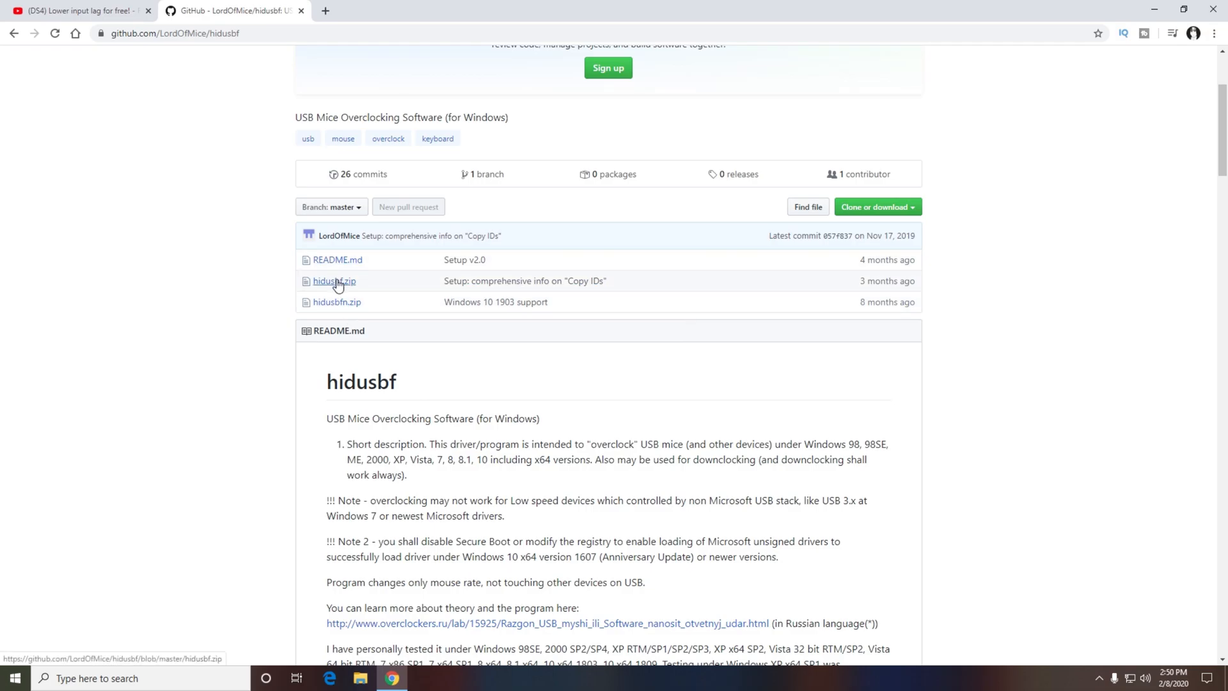
{"action": "left_click", "coordinate": [333, 280]}
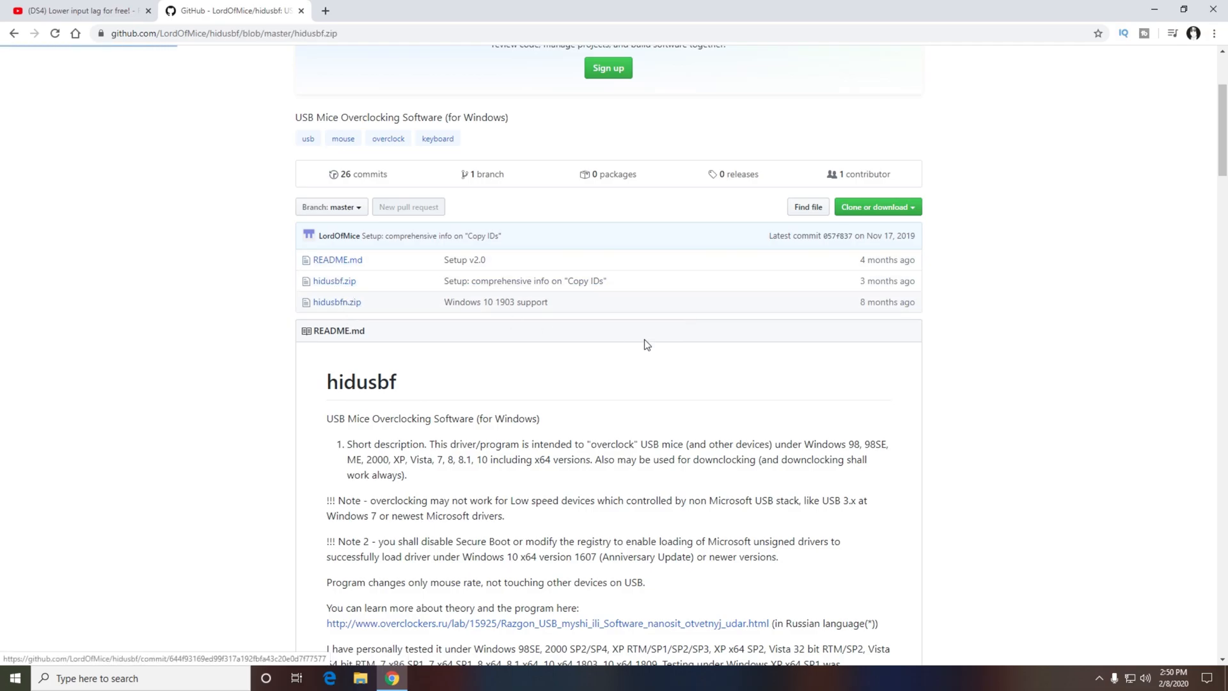
{"action": "left_click", "coordinate": [335, 280]}
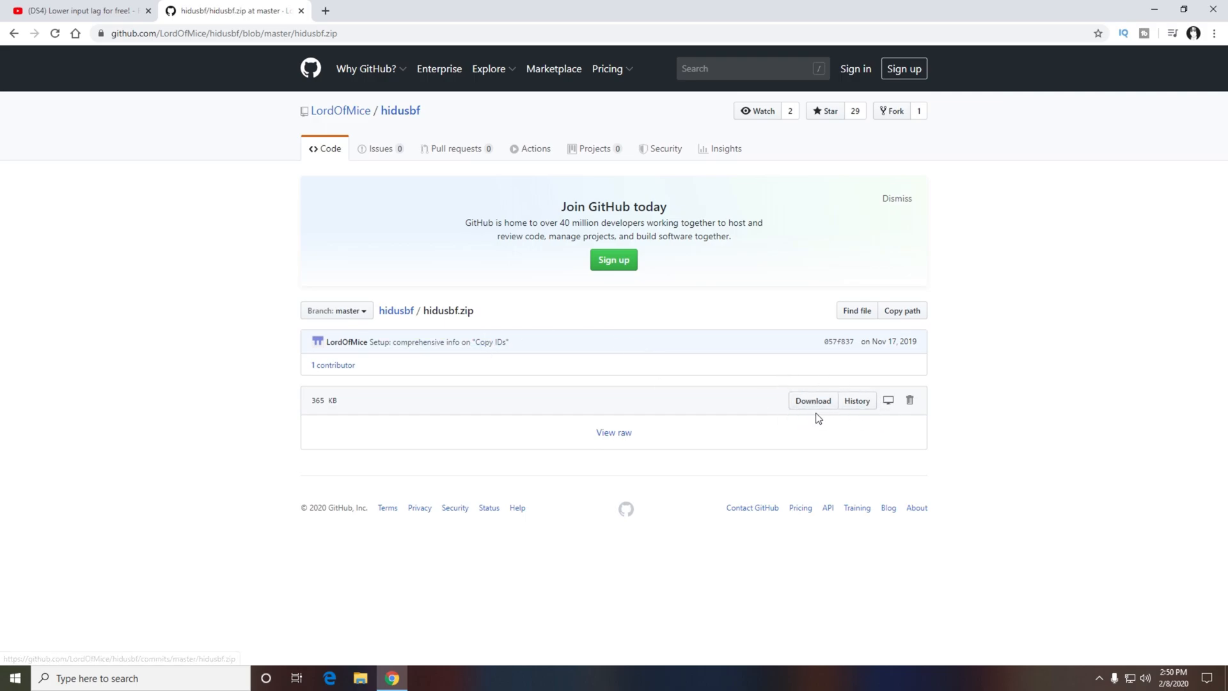
Step: Download hidusbf.zip and open the downloaded archive in WinRAR
{"action": "left_click", "coordinate": [813, 400]}
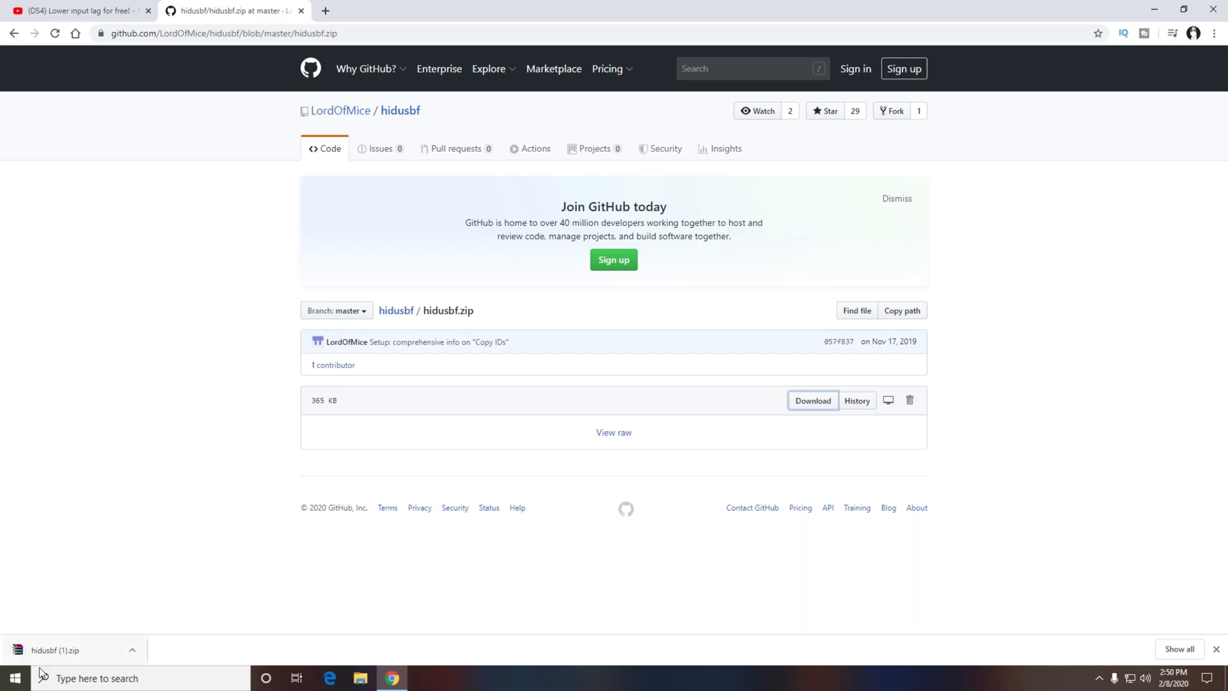
{"action": "left_click", "coordinate": [62, 650]}
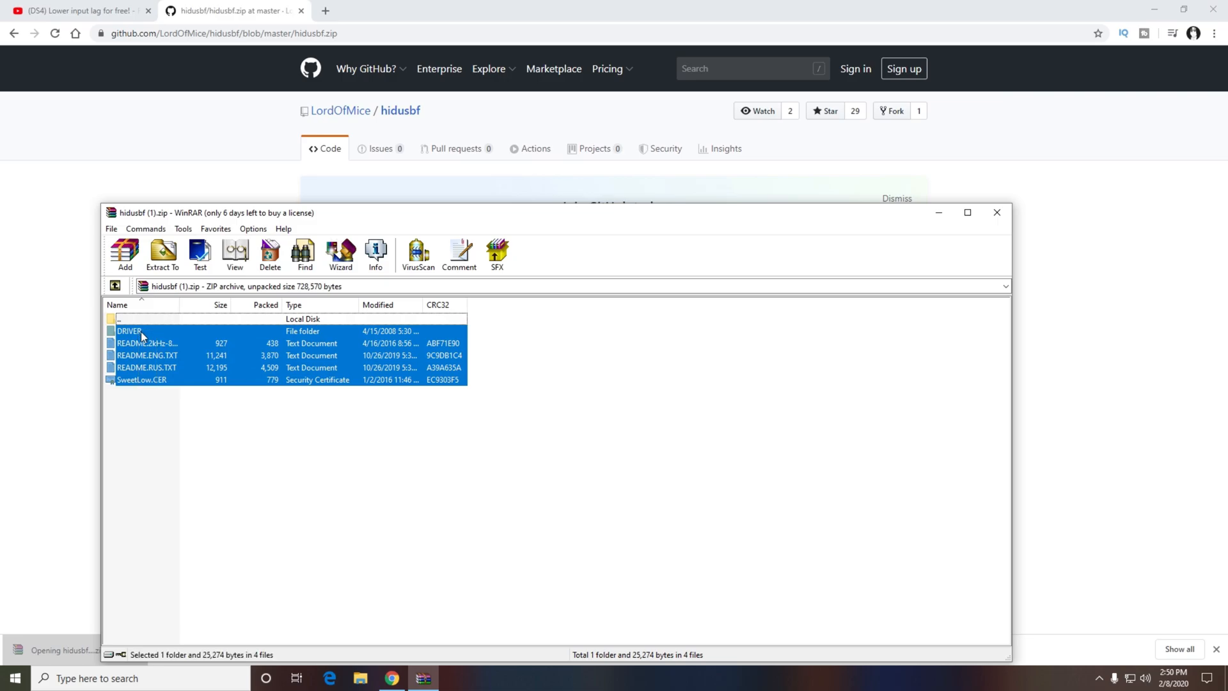
Step: Extract the DRIVER folder, readme files and certificate into New folder on the desktop
{"action": "left_click", "coordinate": [163, 252]}
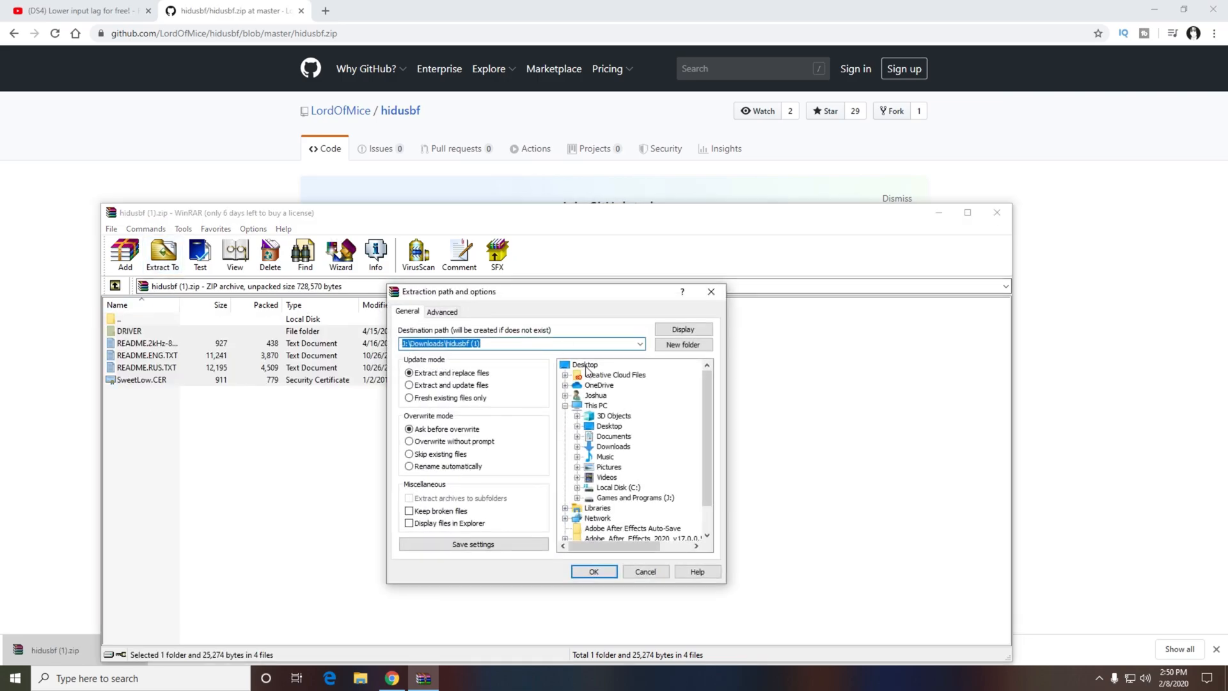
{"action": "left_click", "coordinate": [584, 363]}
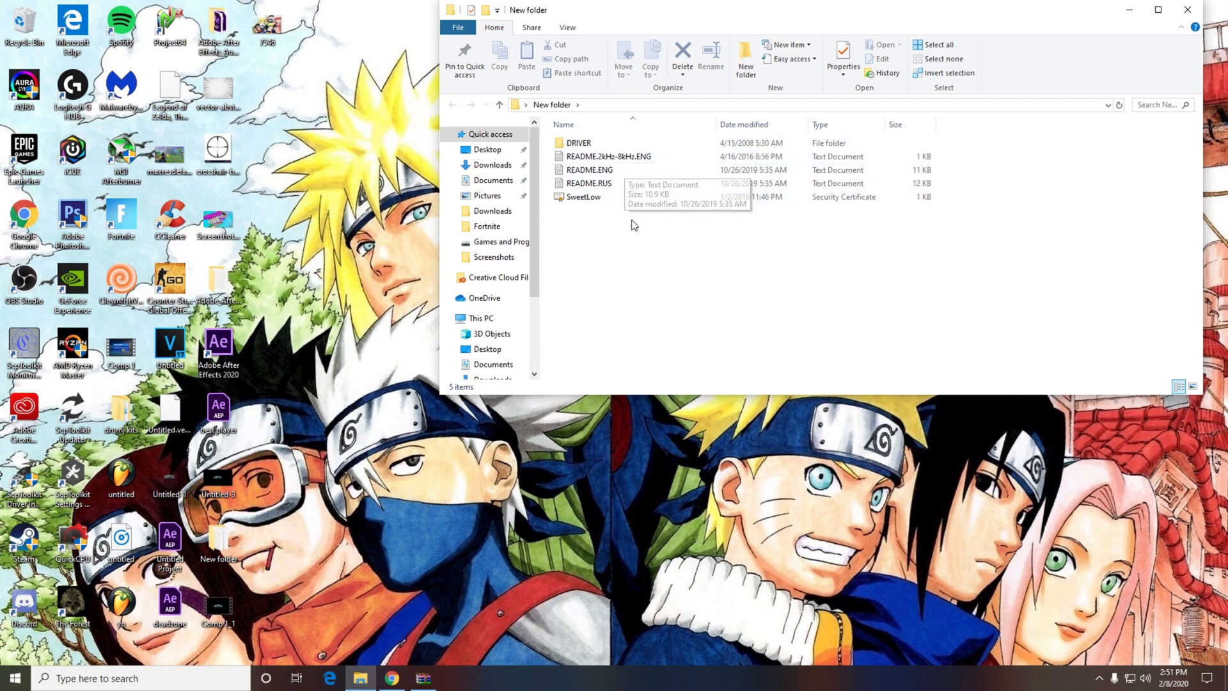
Step: Run Setup from the DRIVER folder, reaching the administrator permission prompt
{"action": "double_click", "coordinate": [579, 142]}
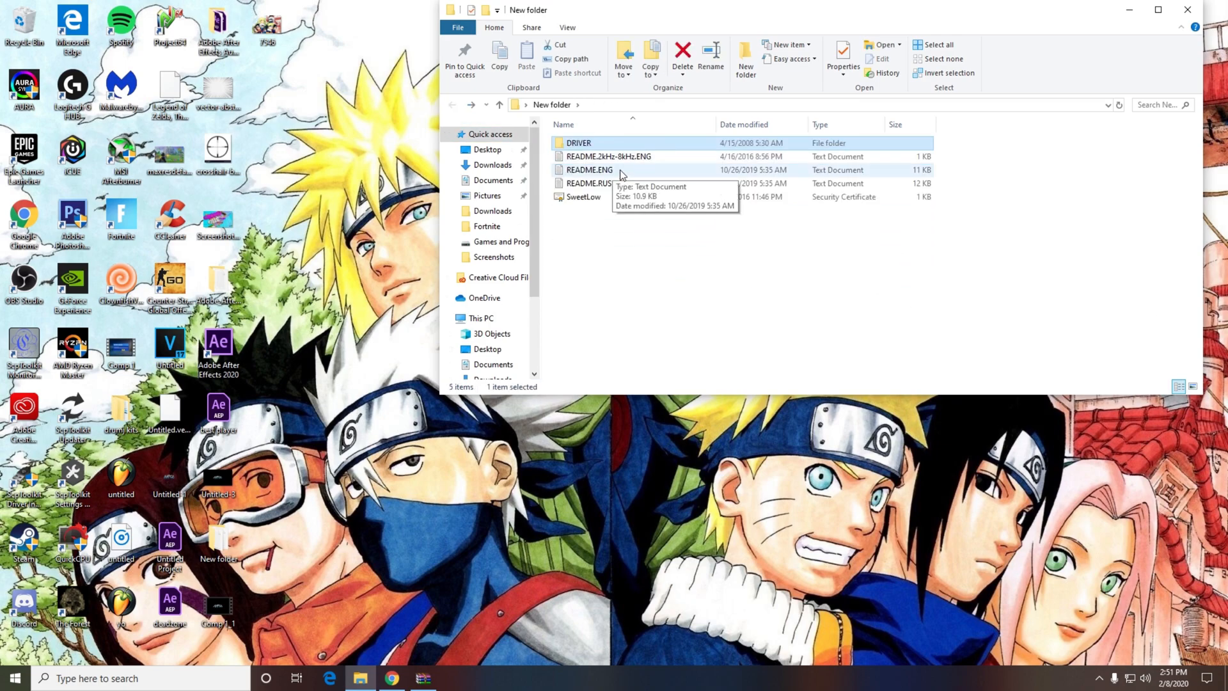
{"action": "double_click", "coordinate": [576, 144]}
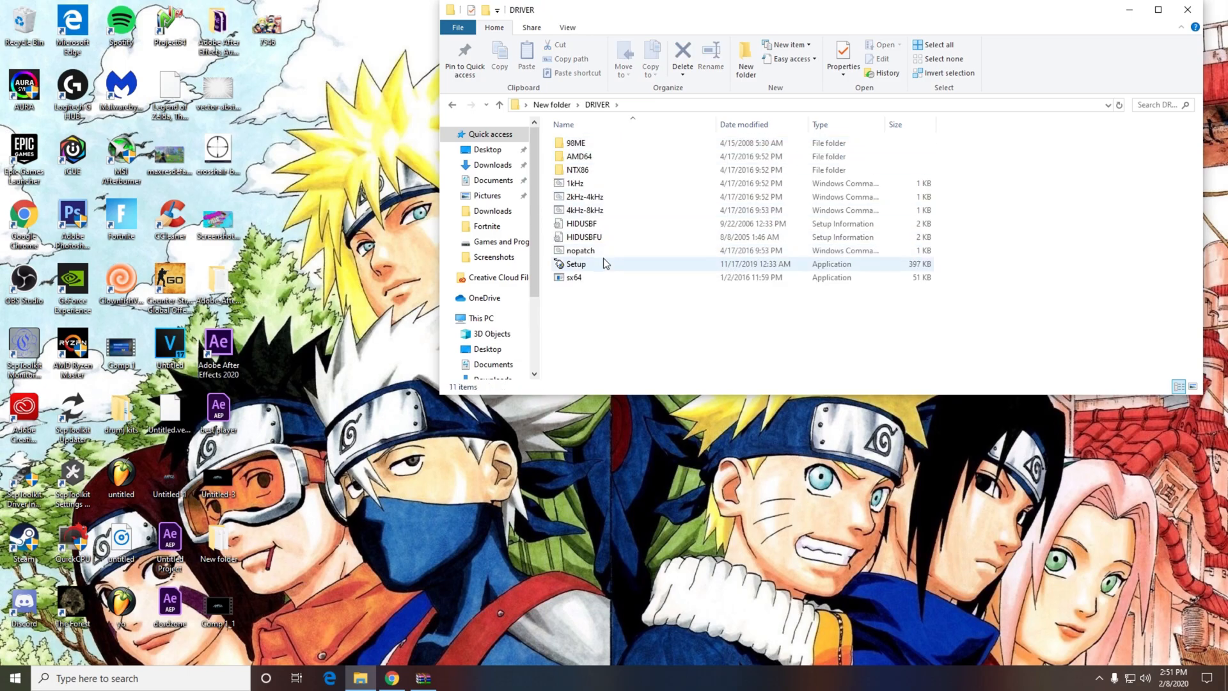
{"action": "double_click", "coordinate": [574, 264]}
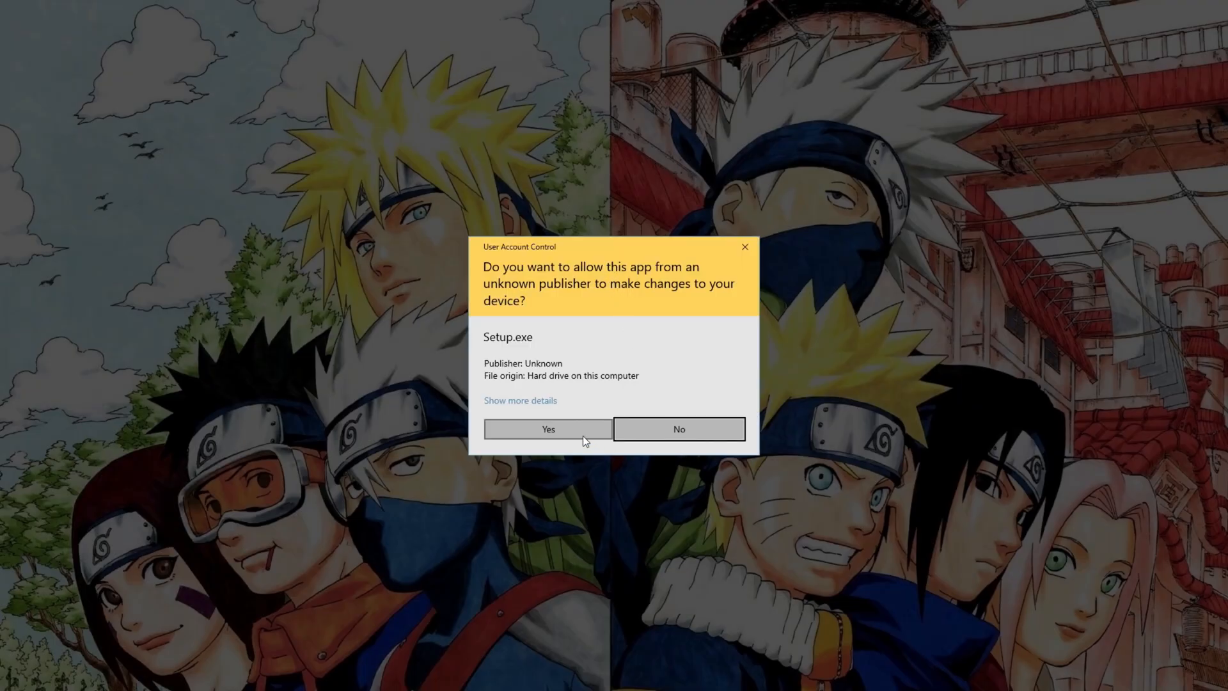
Step: Allow the tool to run and switch the device filter from Mice to All
{"action": "left_click", "coordinate": [547, 429]}
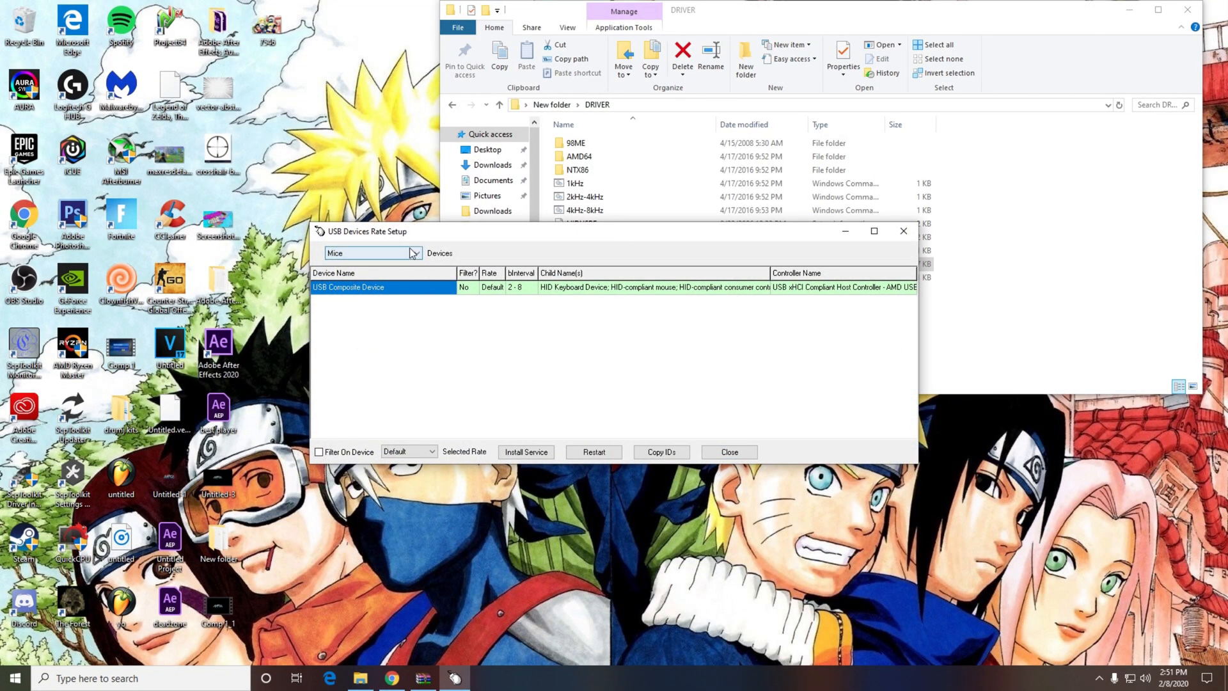
{"action": "mouse_move", "coordinate": [413, 253]}
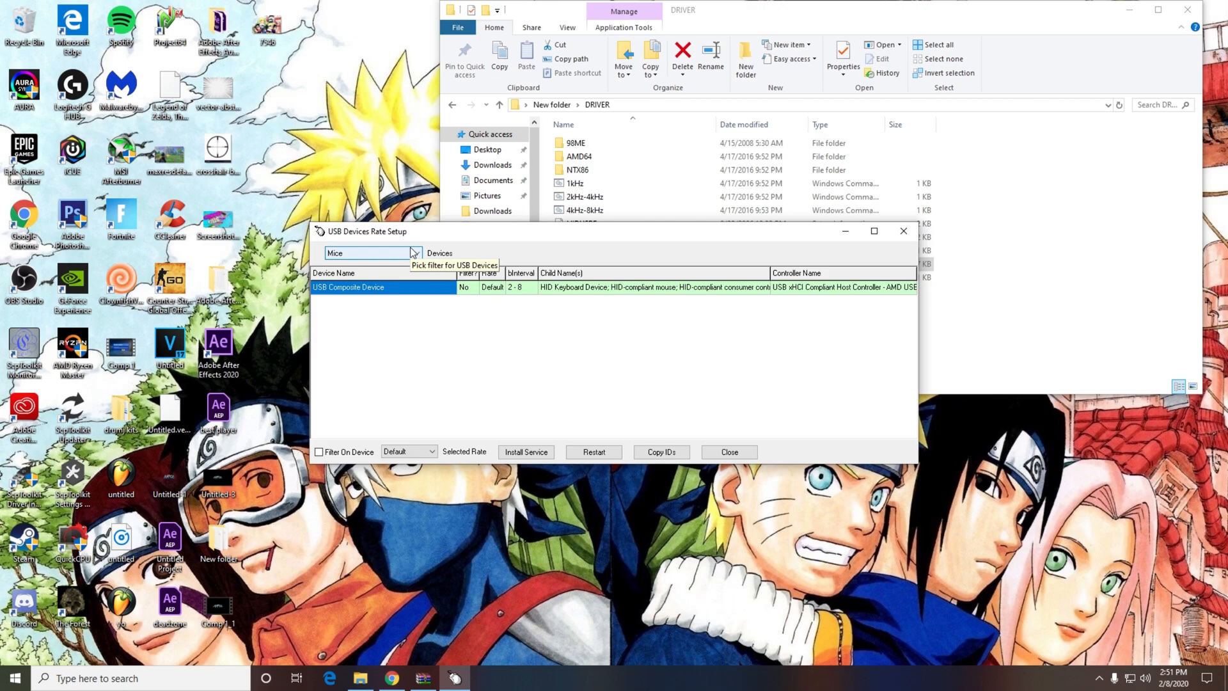
{"action": "left_click", "coordinate": [415, 252]}
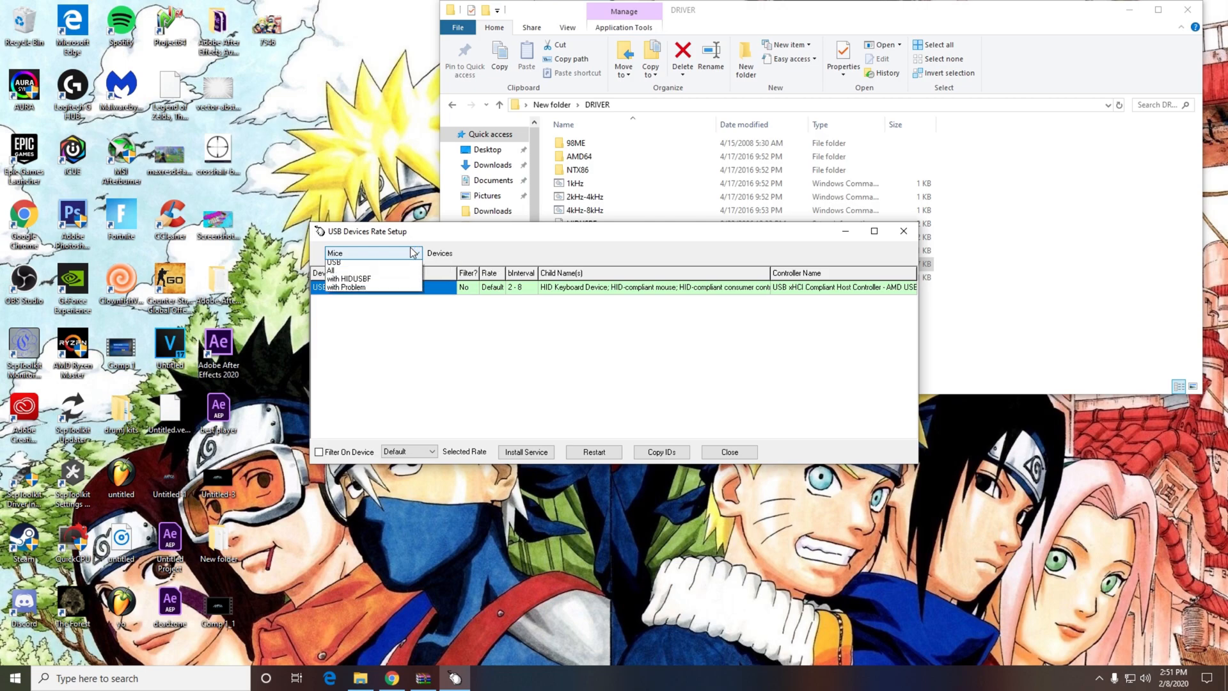
{"action": "left_click", "coordinate": [331, 270]}
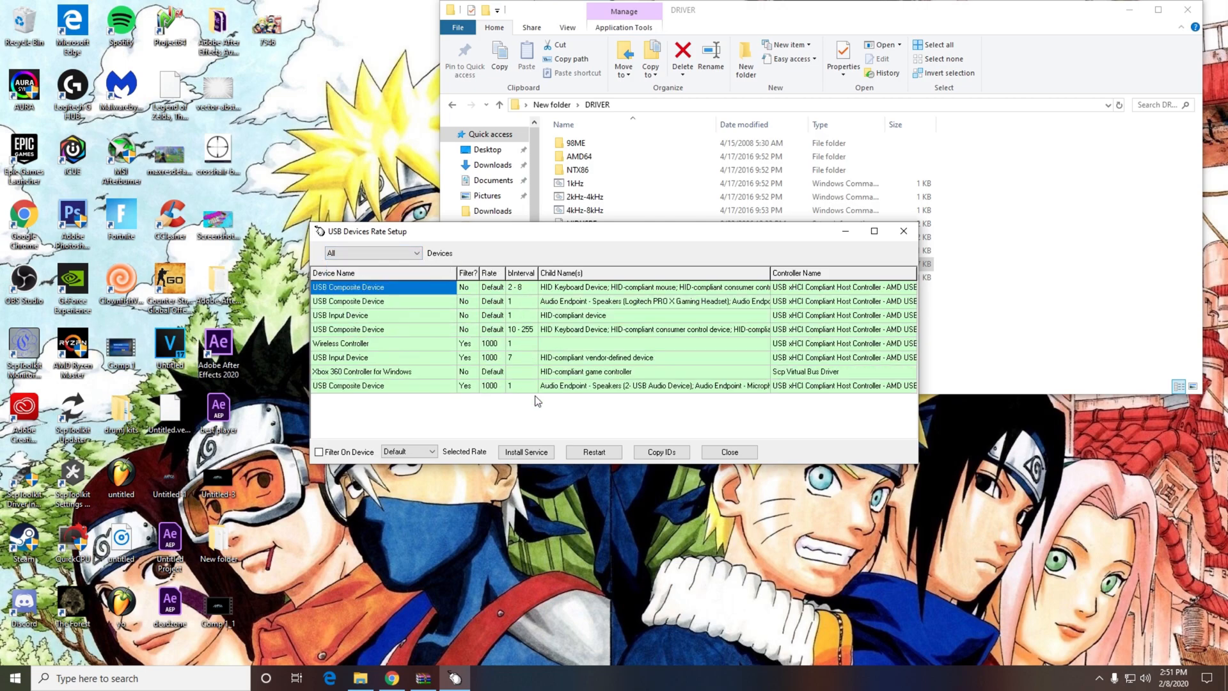
{"action": "mouse_move", "coordinate": [731, 395]}
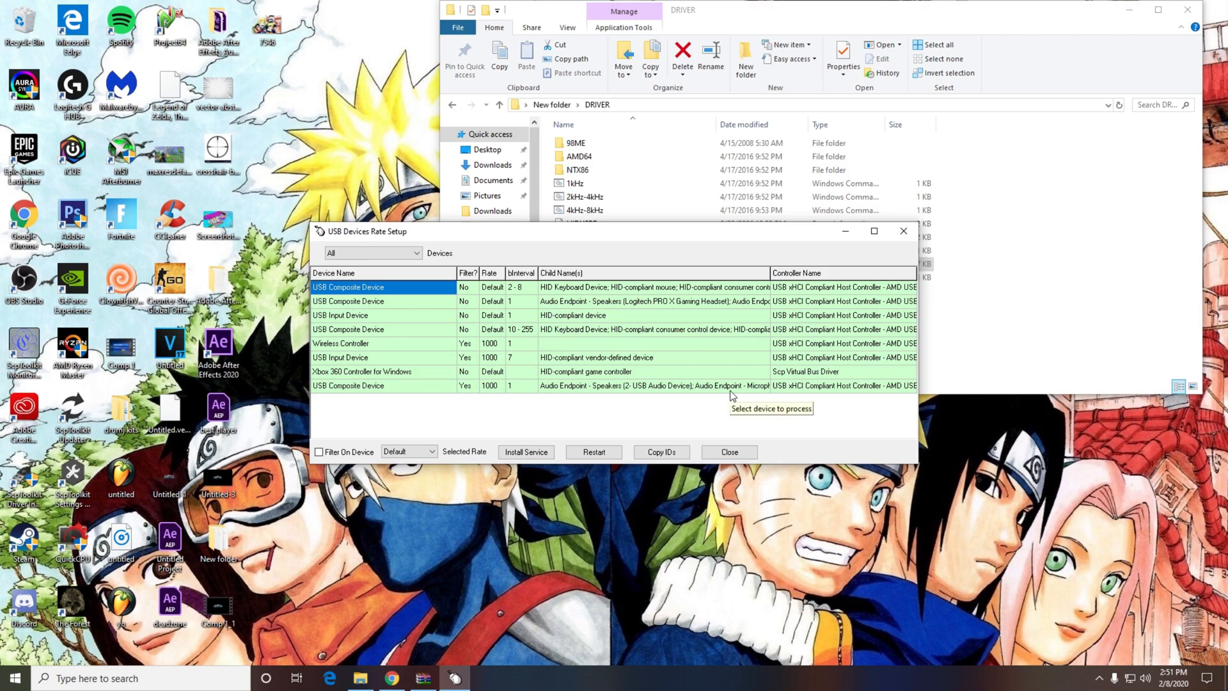
{"action": "mouse_move", "coordinate": [748, 398]}
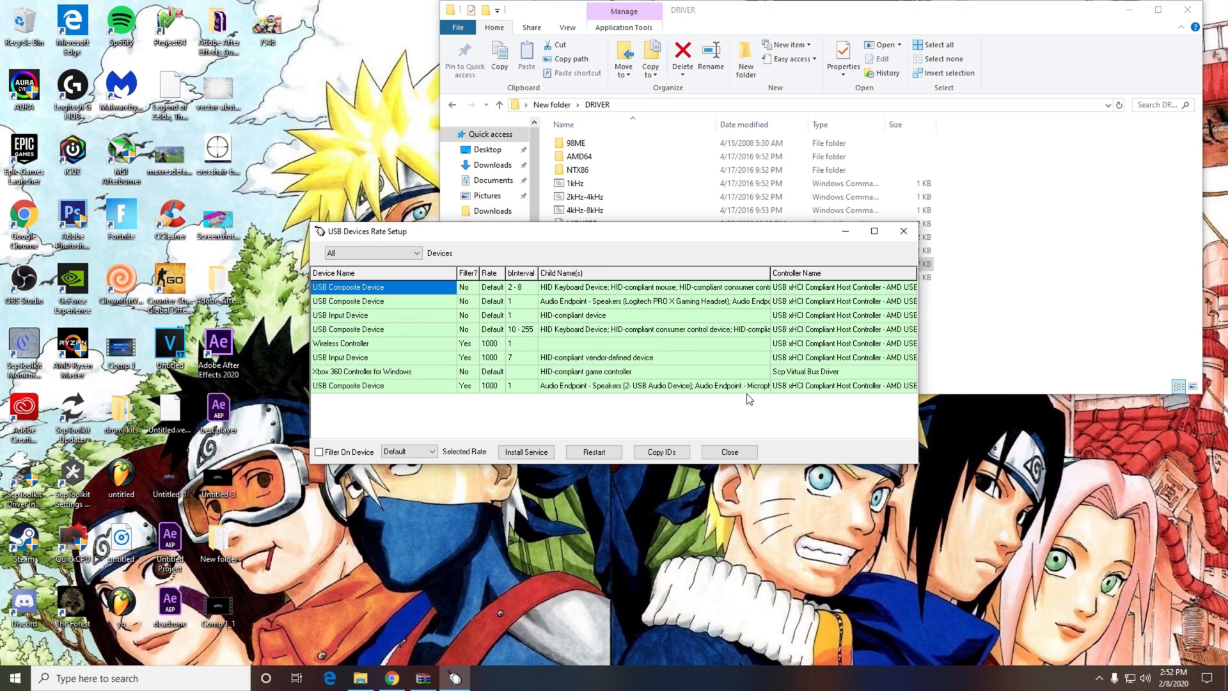
{"action": "mouse_move", "coordinate": [433, 378]}
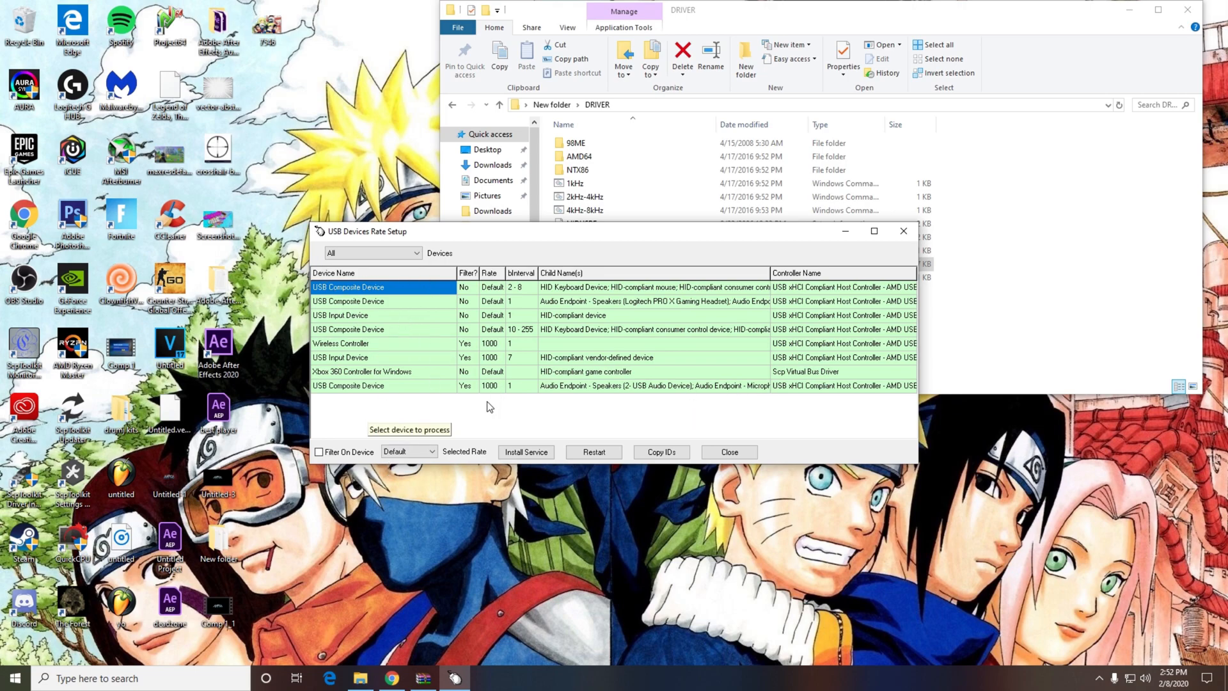
{"action": "mouse_move", "coordinate": [559, 409]}
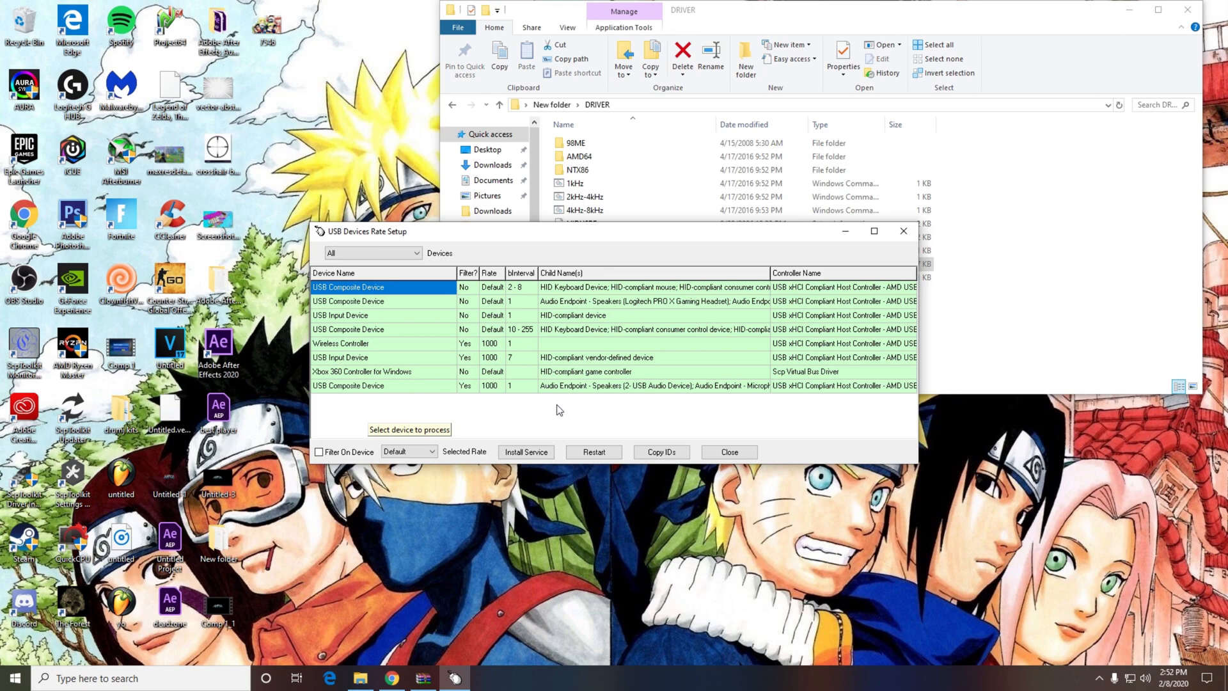
{"action": "mouse_move", "coordinate": [775, 353]}
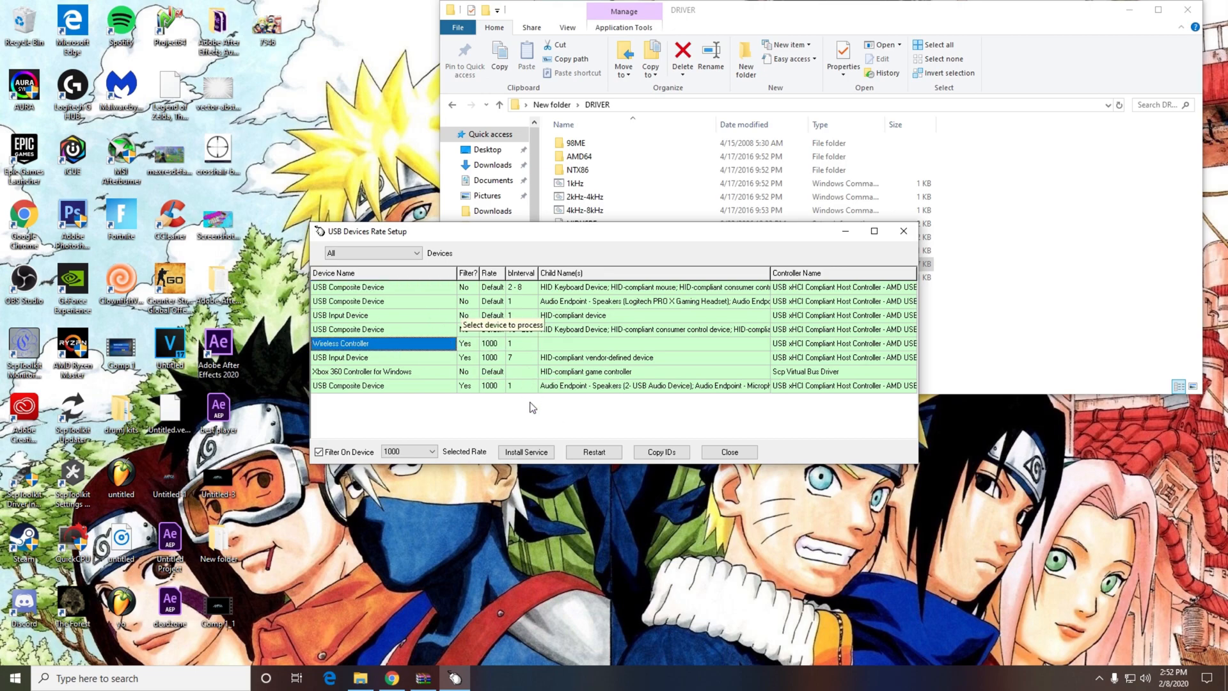
{"action": "mouse_move", "coordinate": [430, 346]}
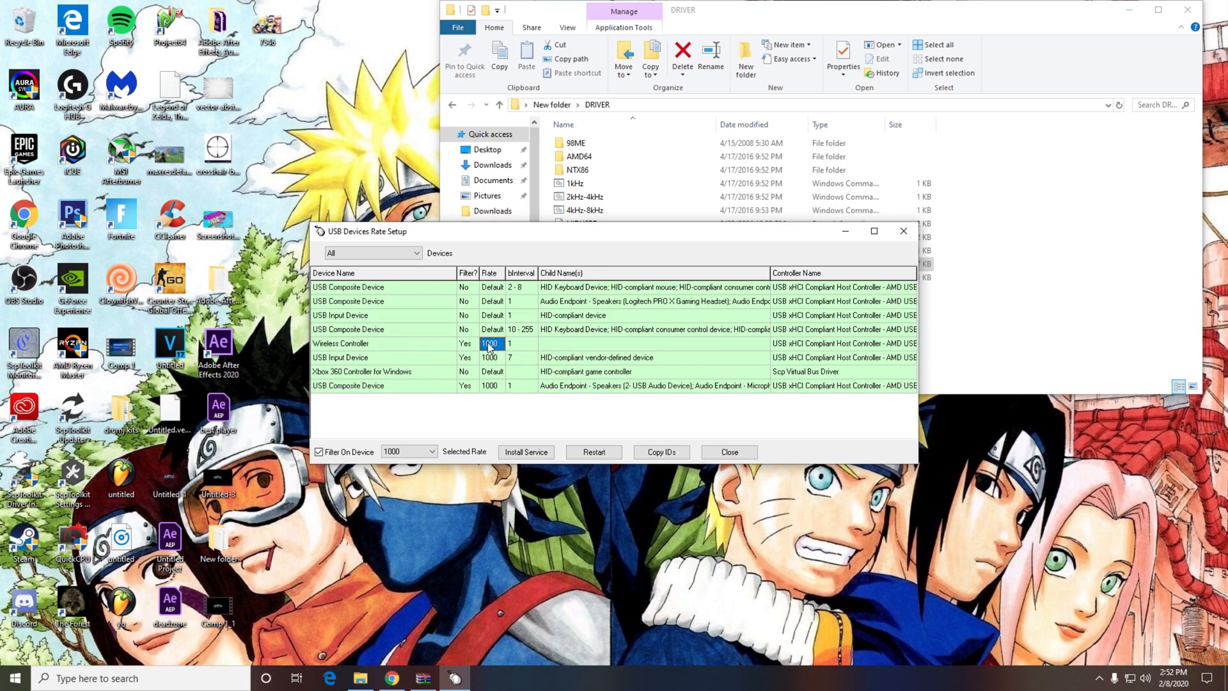
Step: Select the Wireless Controller at rate 1000 and install the filter service
{"action": "left_click", "coordinate": [377, 343]}
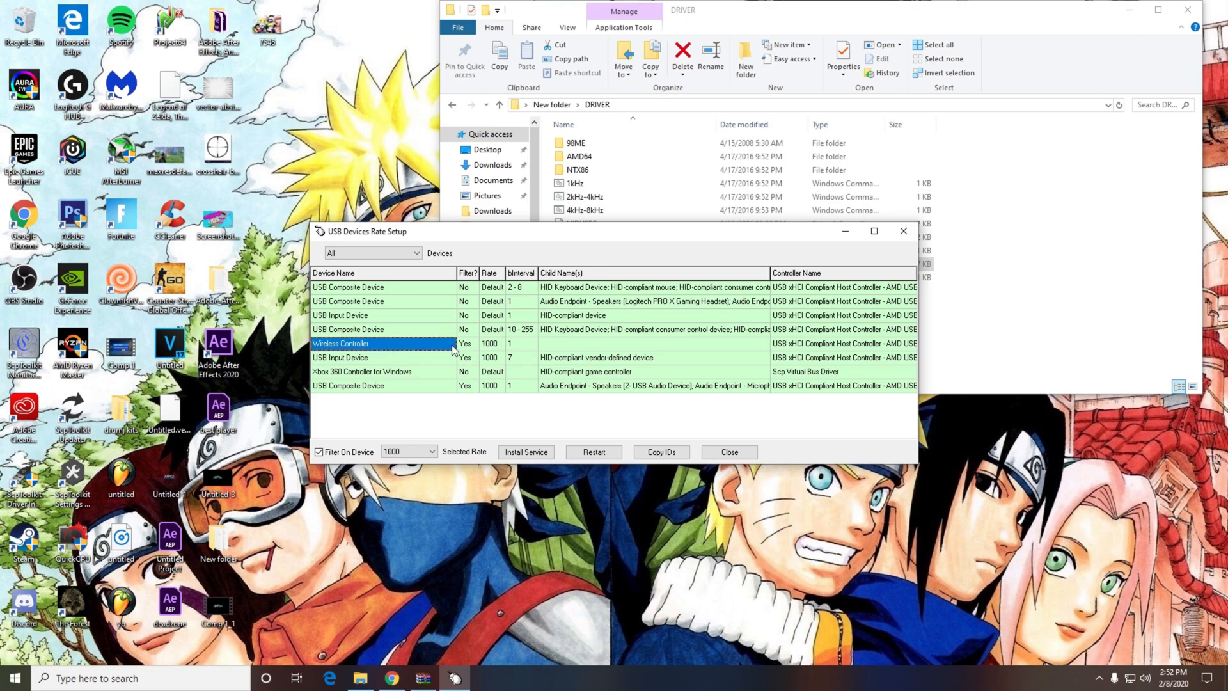
{"action": "mouse_move", "coordinate": [453, 349]}
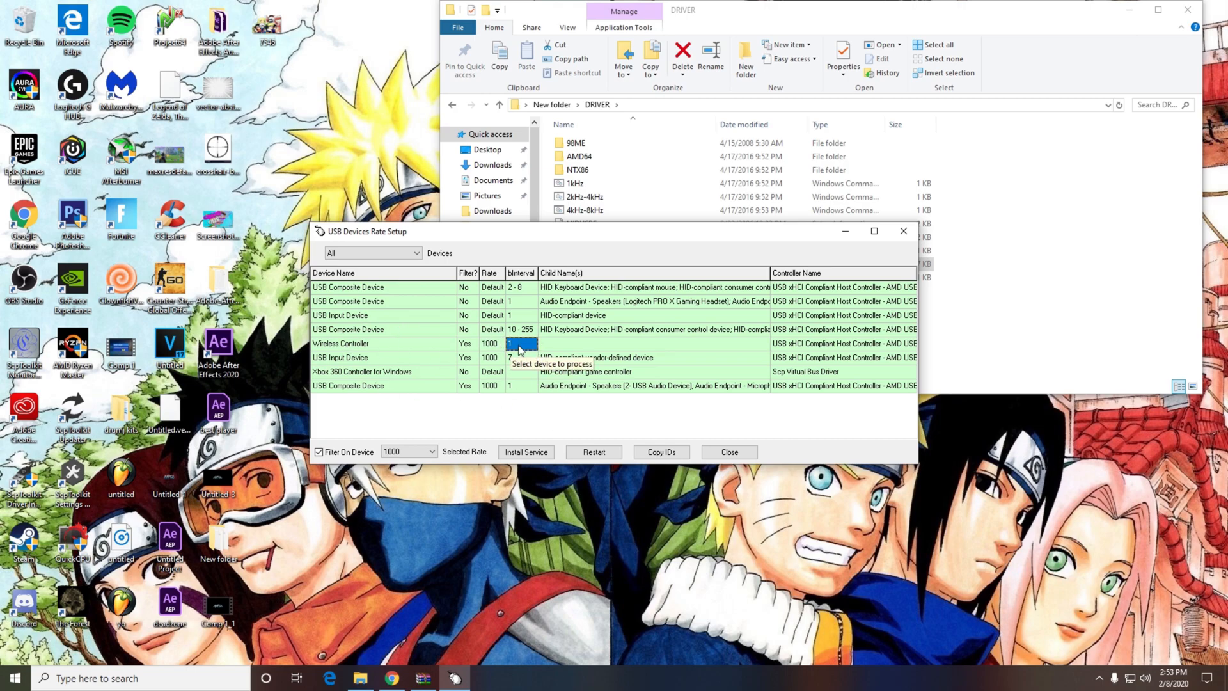
{"action": "mouse_move", "coordinate": [526, 343]}
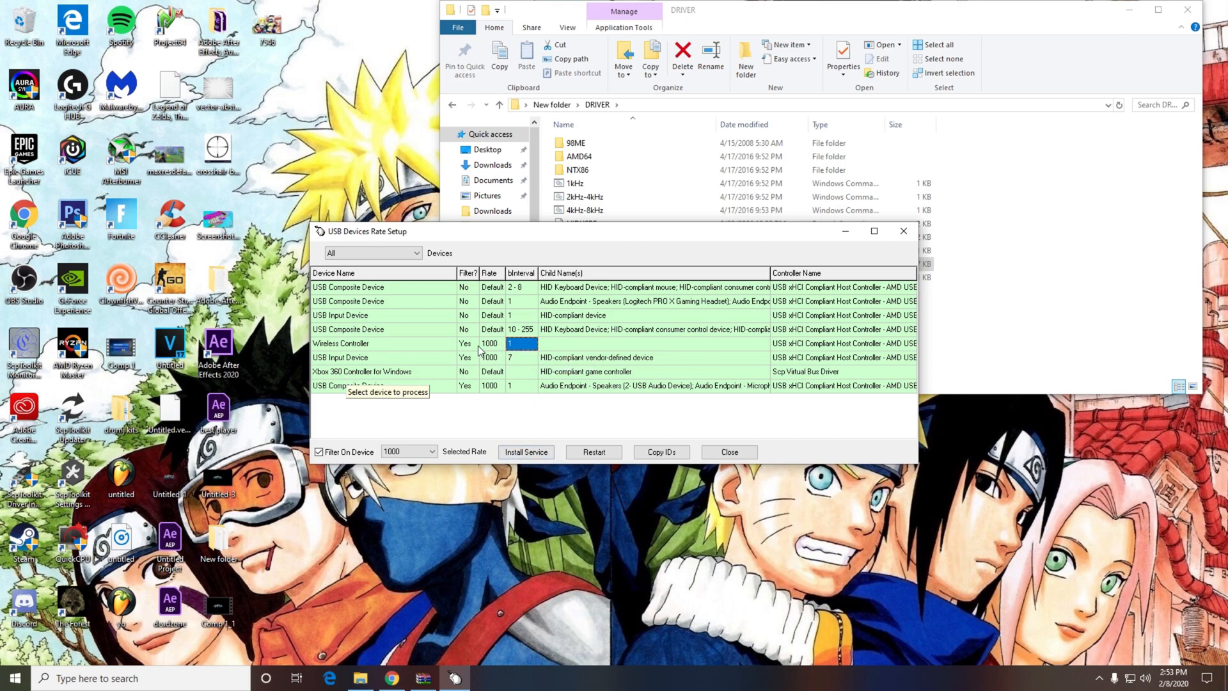
{"action": "left_click", "coordinate": [365, 343]}
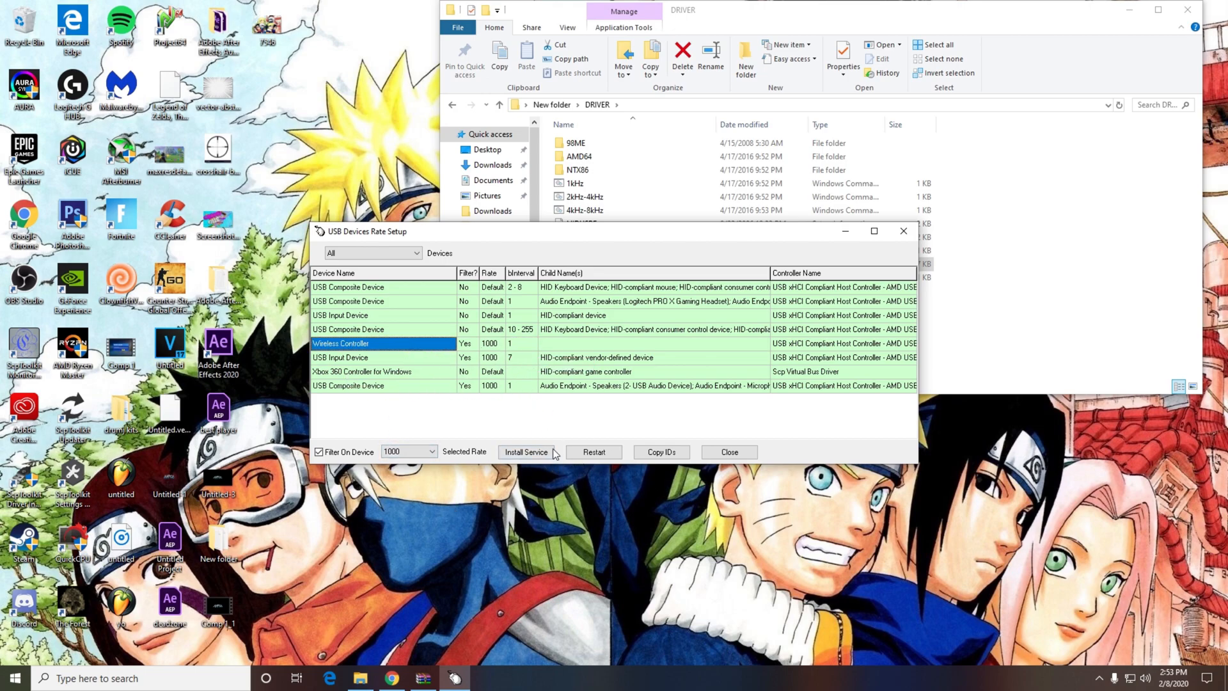
{"action": "left_click", "coordinate": [408, 451]}
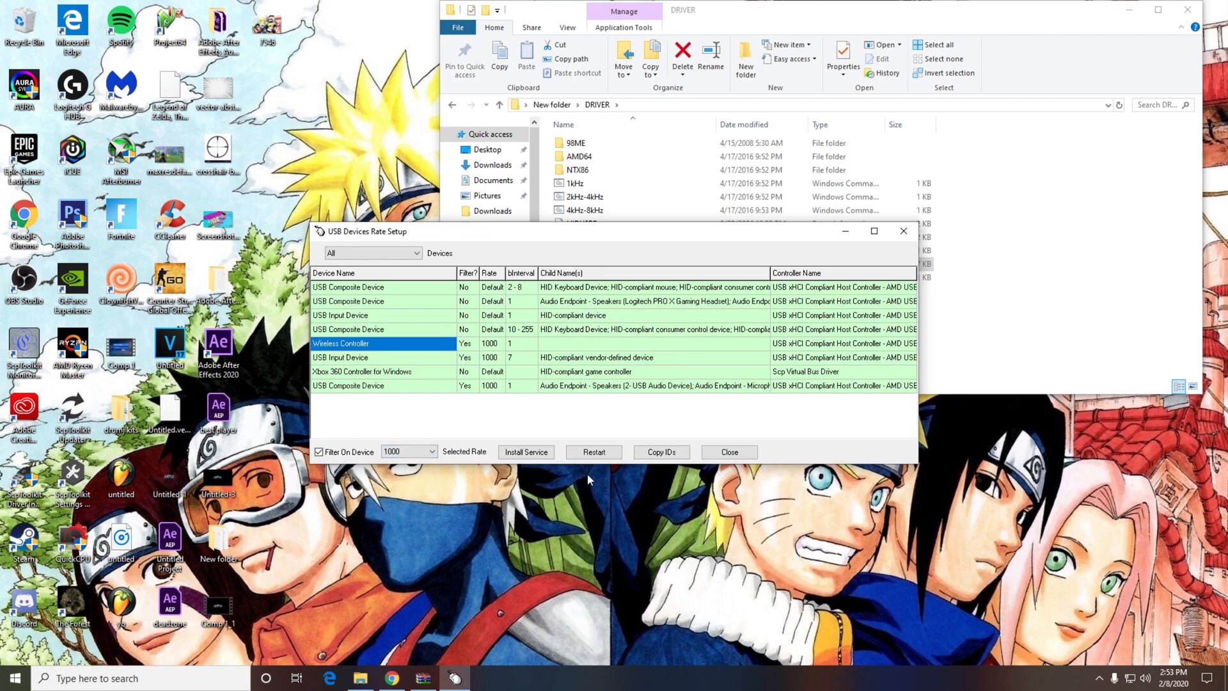
{"action": "mouse_move", "coordinate": [778, 443]}
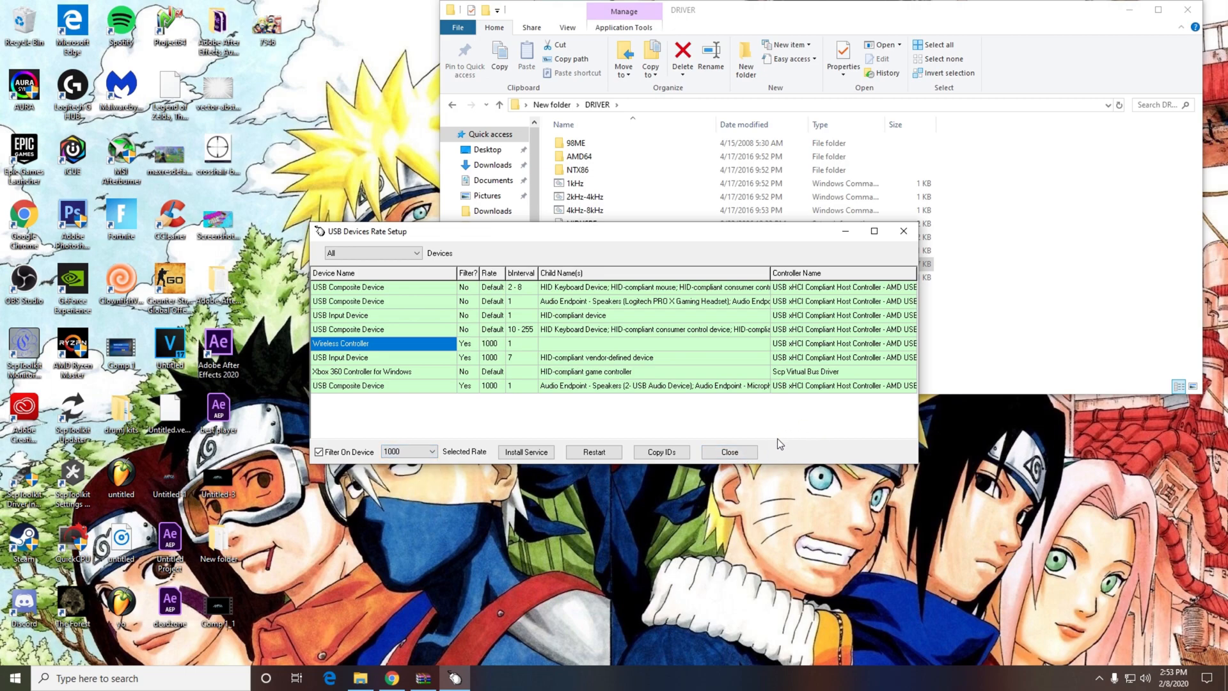
Step: Close USB Devices Rate Setup, returning to the DRIVER folder
{"action": "left_click", "coordinate": [730, 452]}
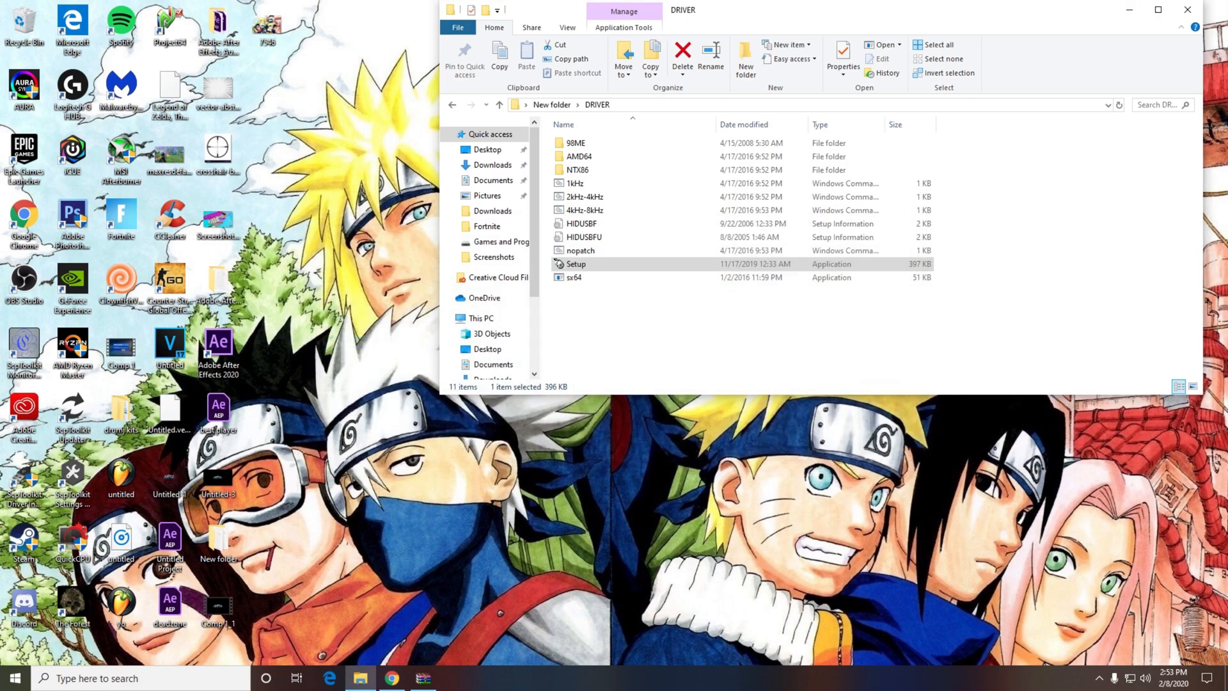
{"action": "mouse_move", "coordinate": [1188, 9]}
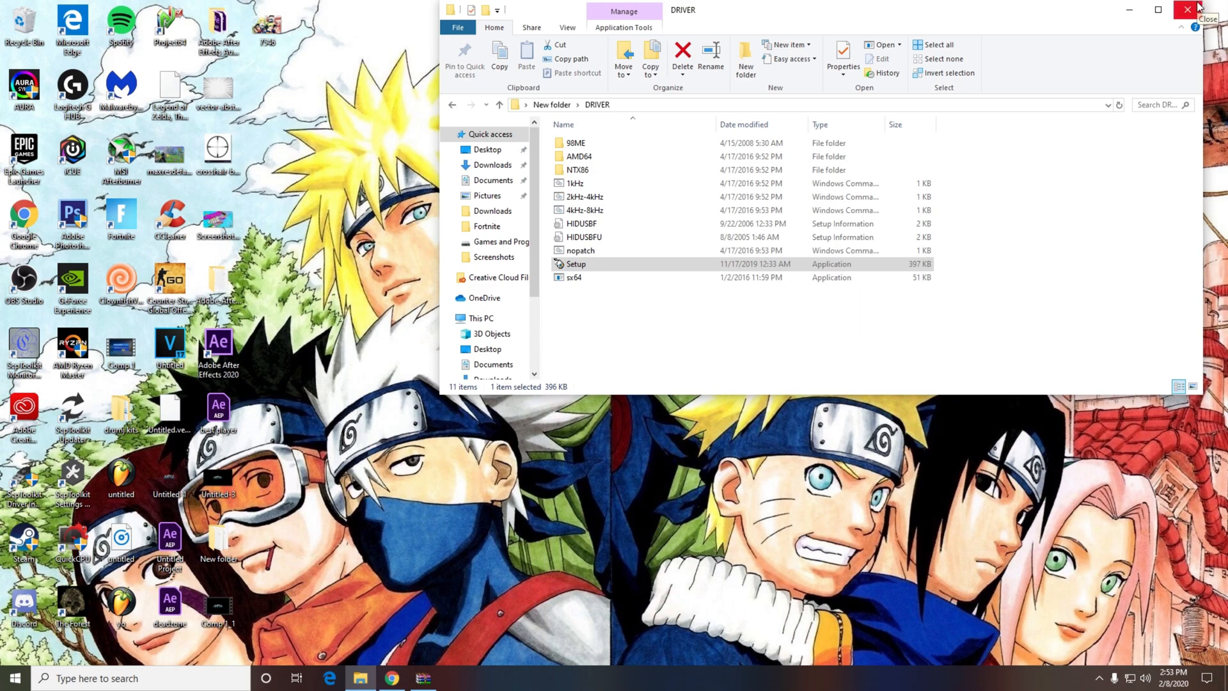
{"action": "mouse_move", "coordinate": [1196, 8]}
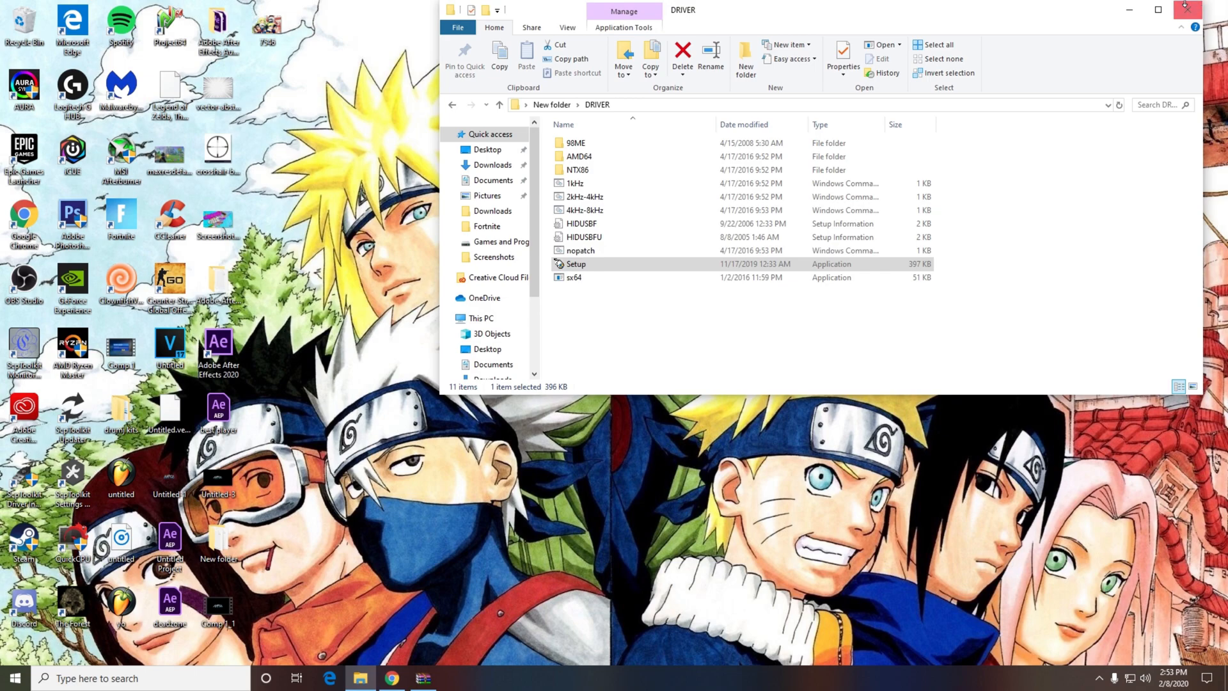
{"action": "mouse_move", "coordinate": [1187, 9]}
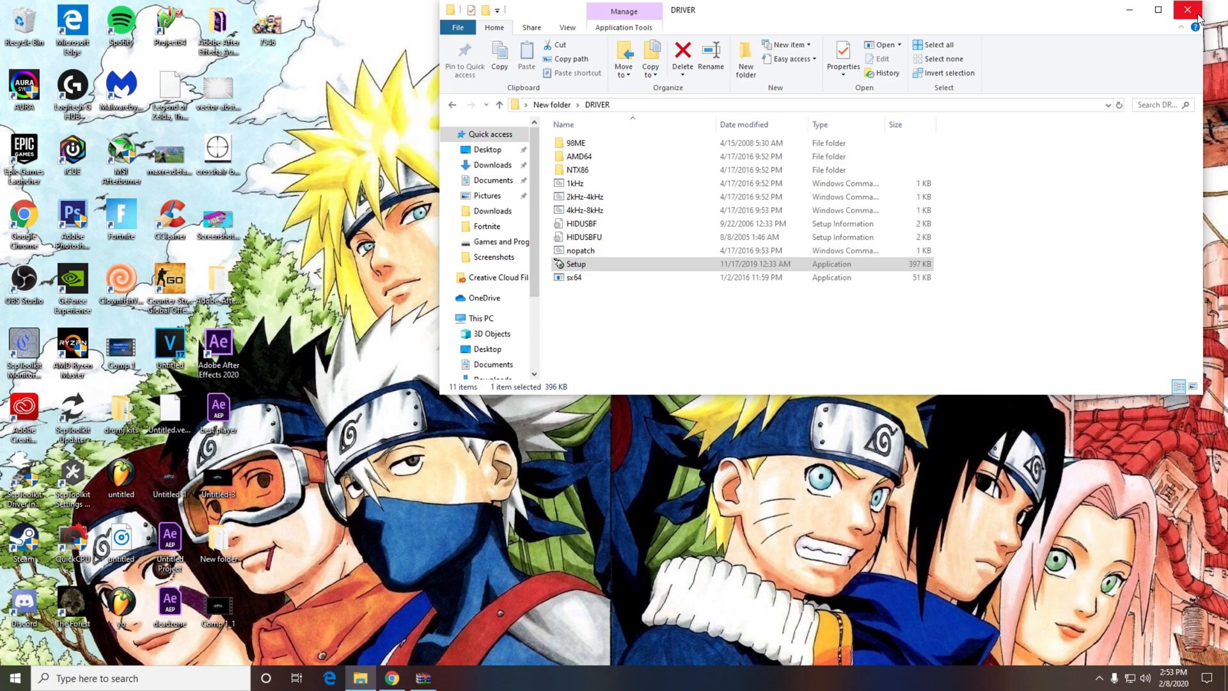
{"action": "mouse_move", "coordinate": [1187, 10]}
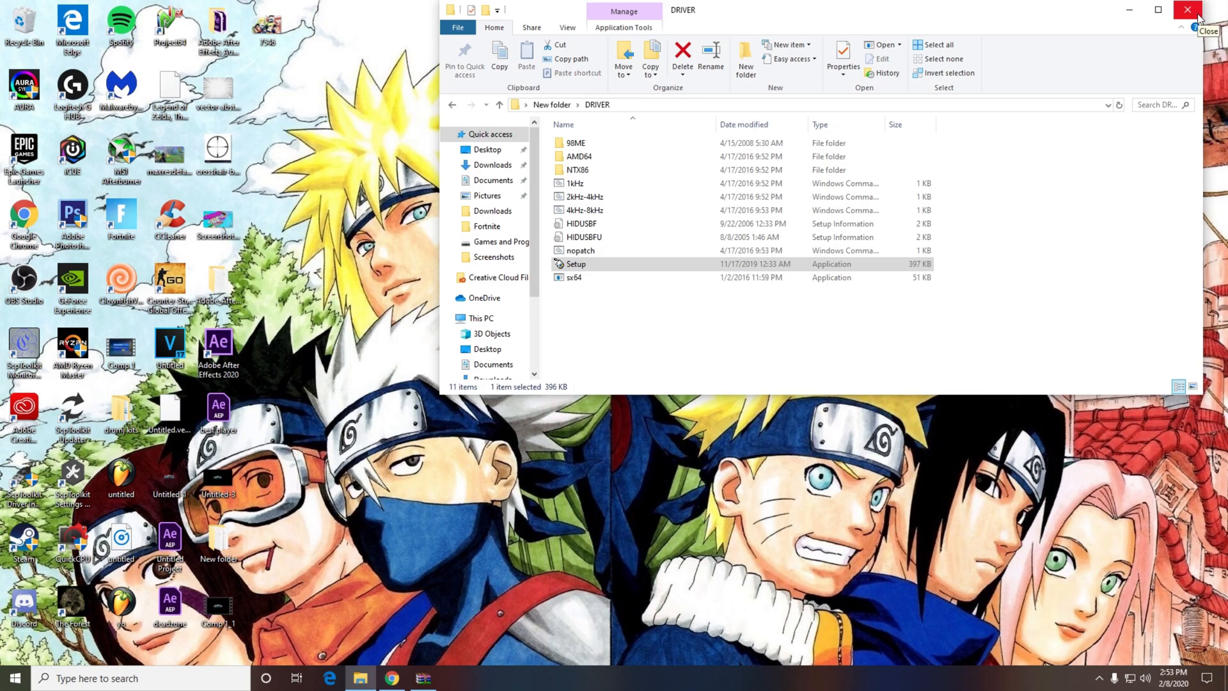